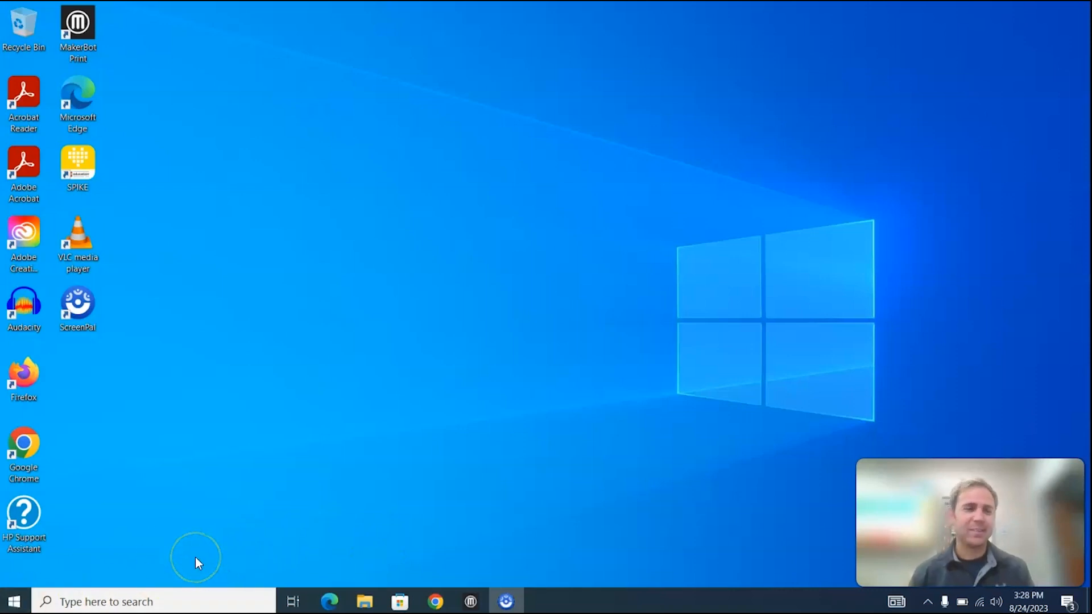
{"action": "mouse_move", "coordinate": [161, 572]}
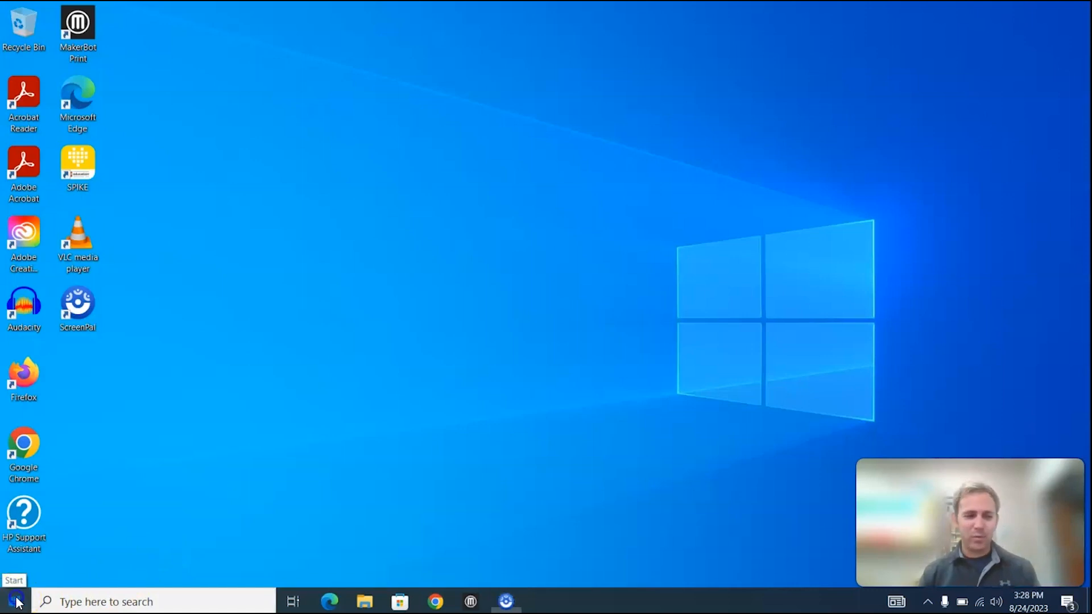
Step: Launch MakerBot Print from the Start menu search so an empty build plate is showing
{"action": "left_click", "coordinate": [10, 598]}
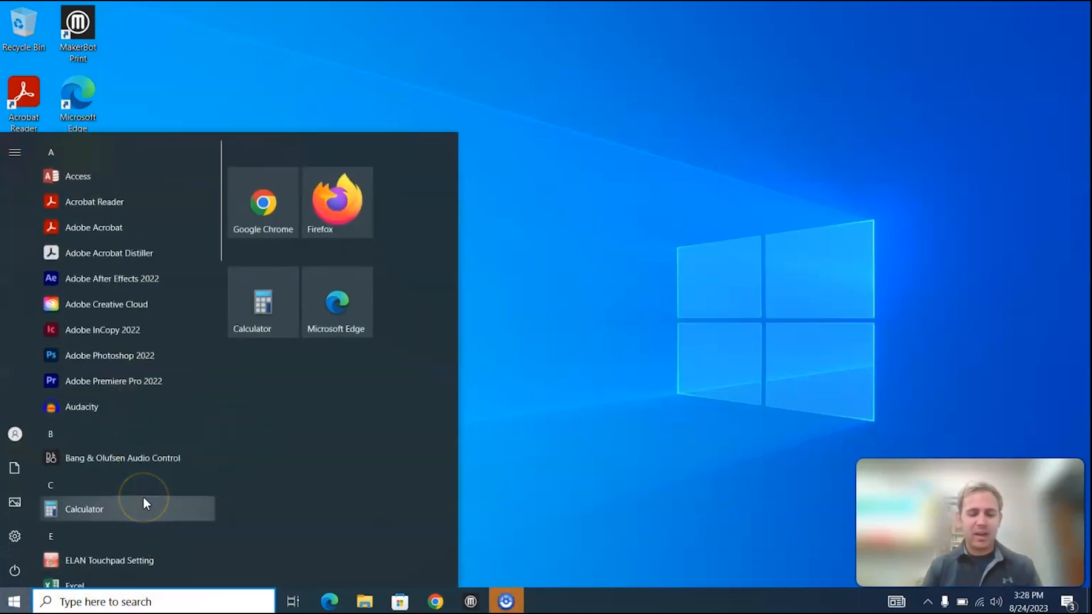
{"action": "type", "text": "makerbot"}
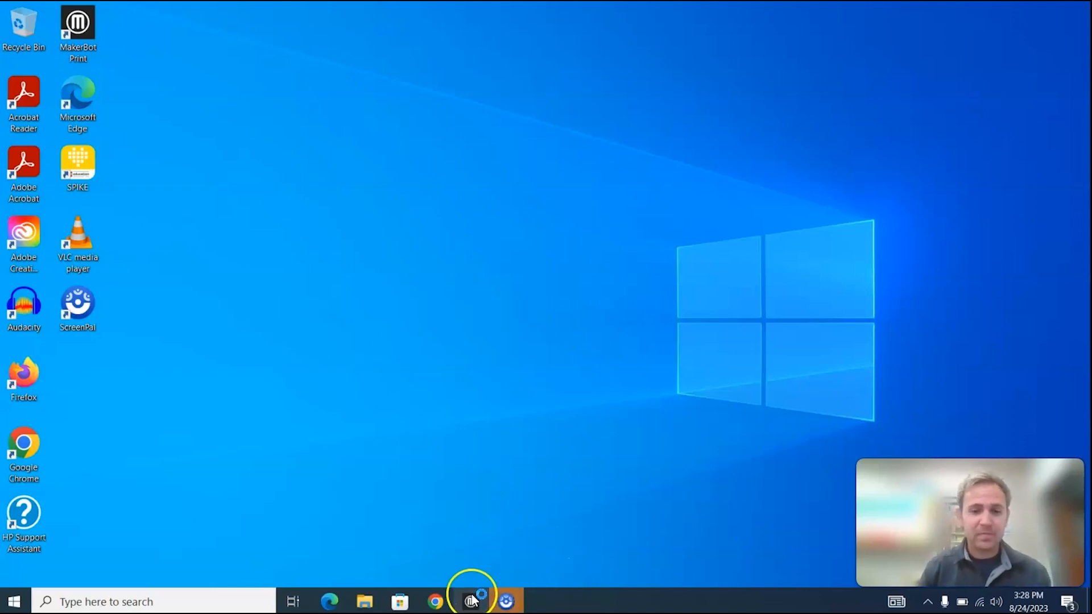
{"action": "left_click", "coordinate": [466, 600]}
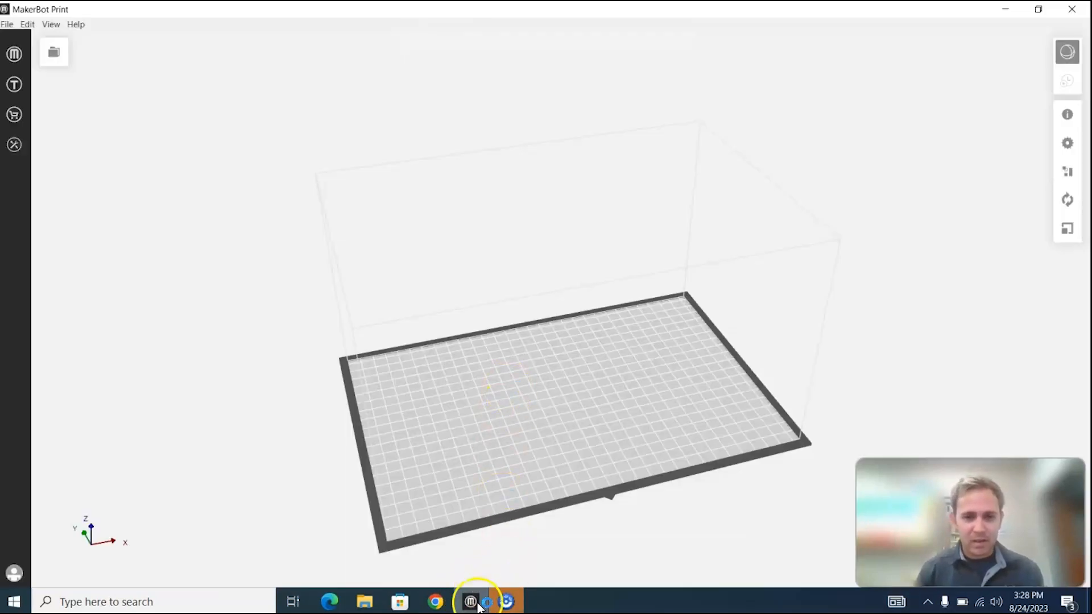
{"action": "mouse_move", "coordinate": [480, 267]}
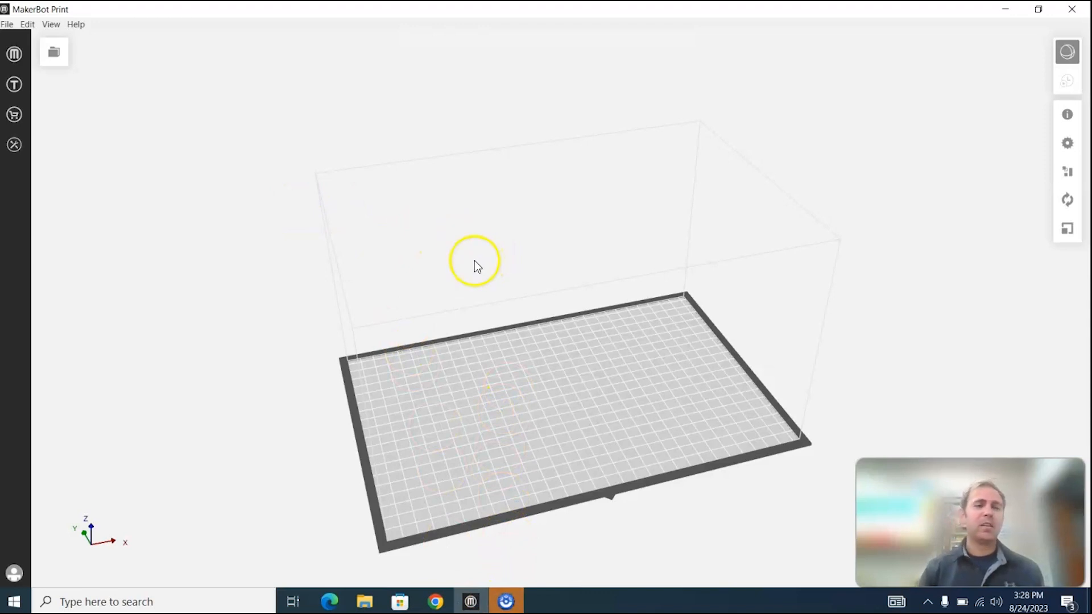
{"action": "left_click_drag", "start_coordinate": [476, 262], "coordinate": [453, 279]}
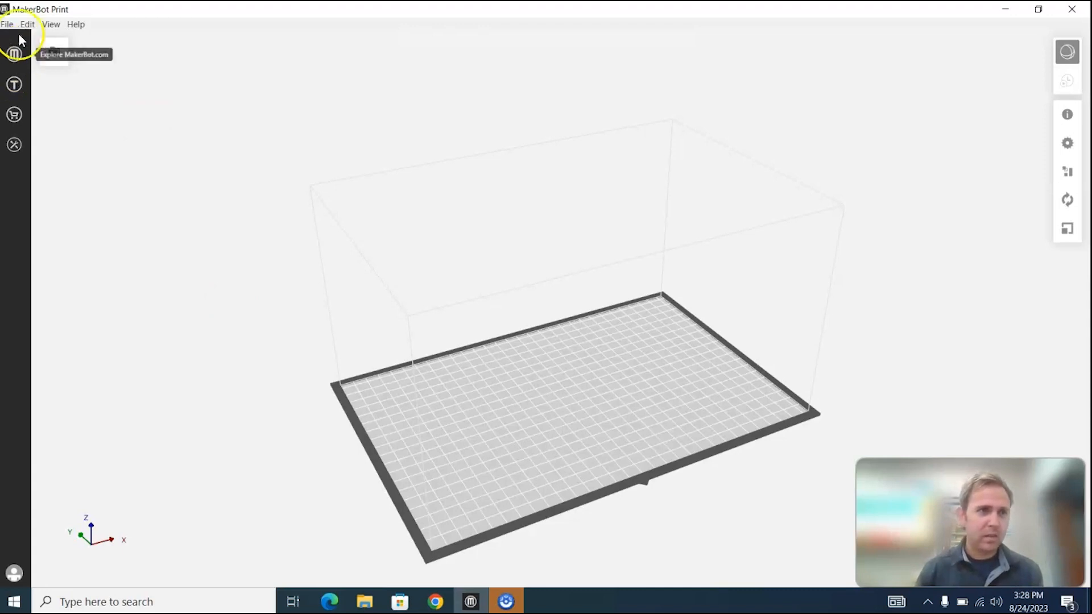
Step: Insert the Family keychain STL from USB Drive (D:) and move it toward the plate's back-left
{"action": "left_click", "coordinate": [7, 25]}
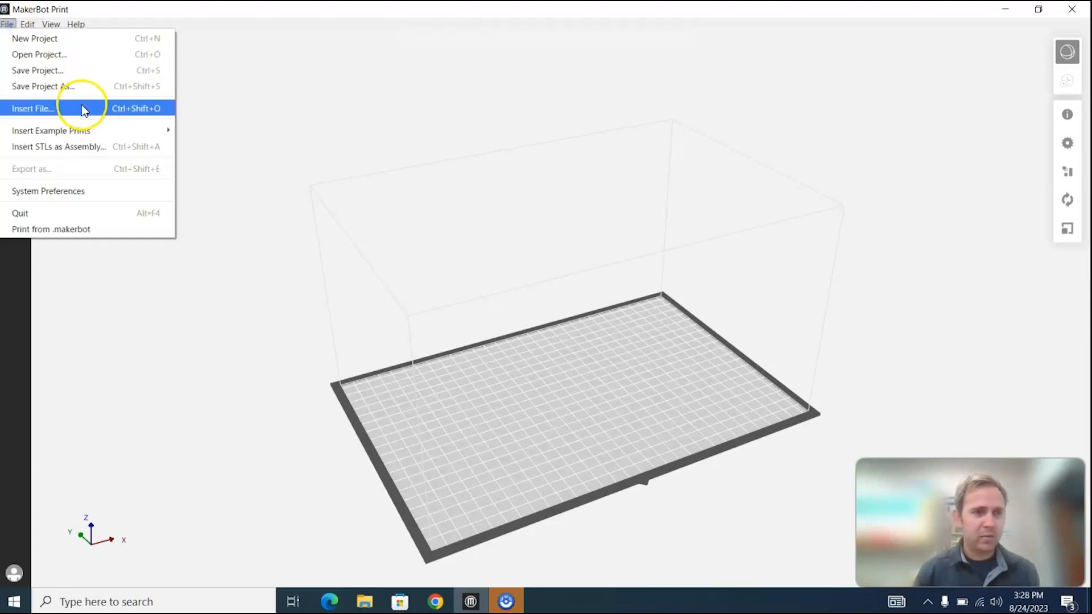
{"action": "left_click", "coordinate": [34, 108]}
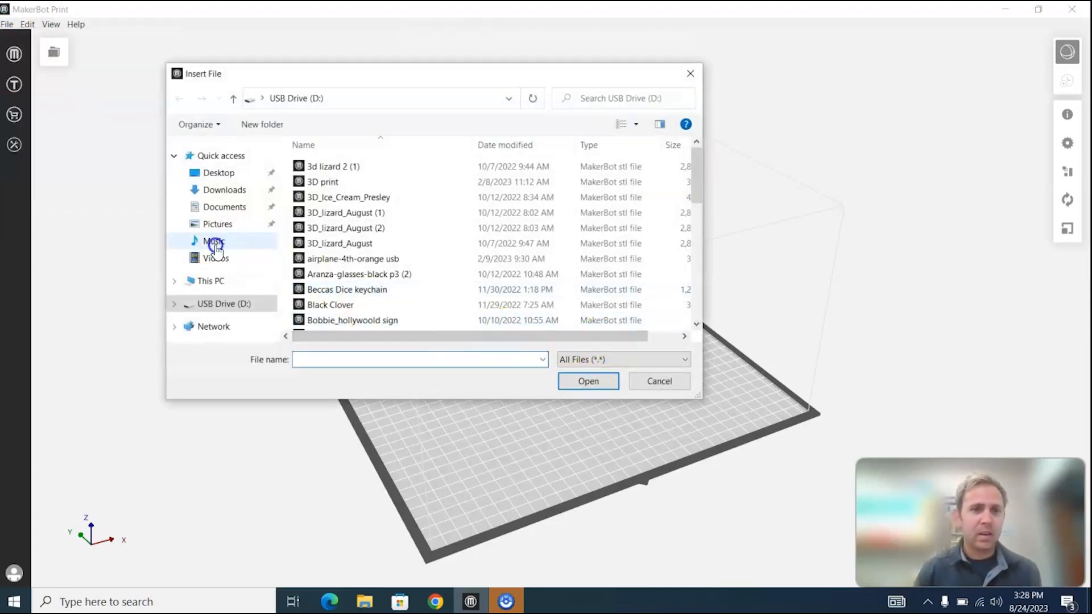
{"action": "left_click", "coordinate": [223, 189]}
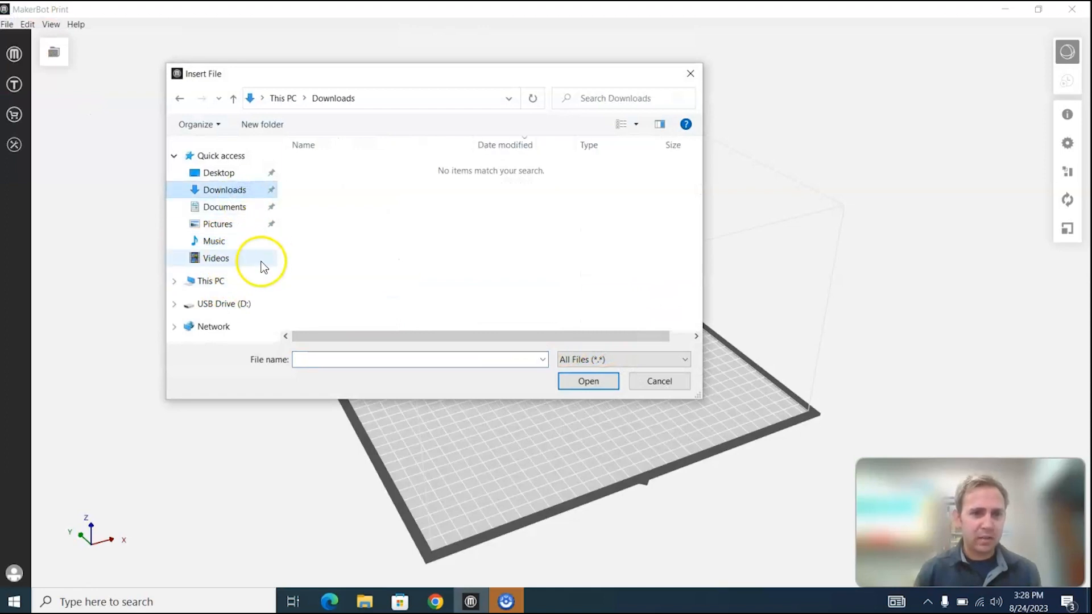
{"action": "left_click", "coordinate": [215, 304]}
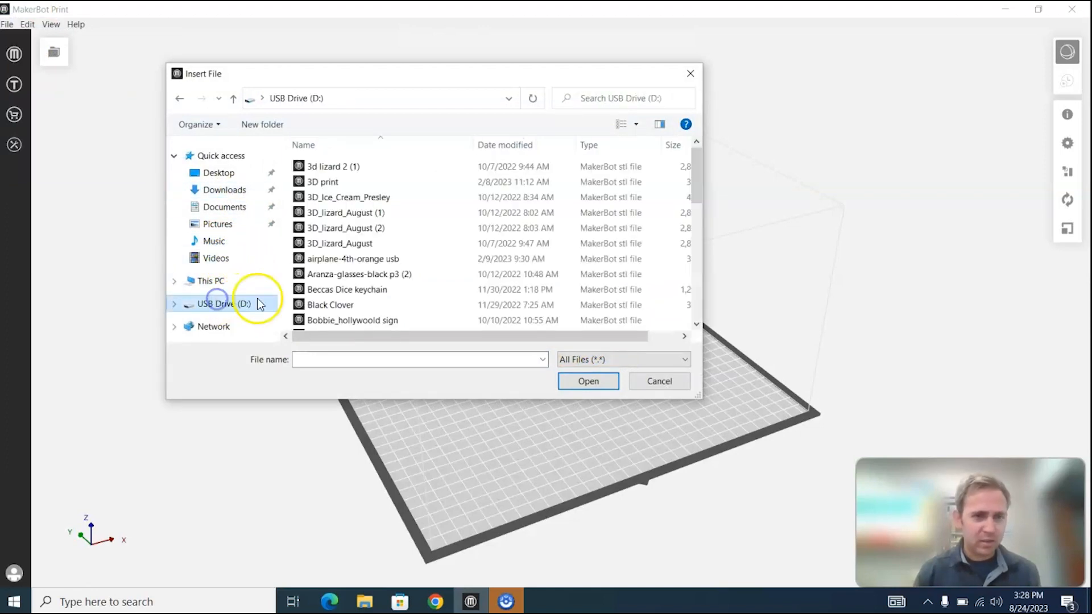
{"action": "scroll", "scroll_direction": "down", "scroll_amount": 3}
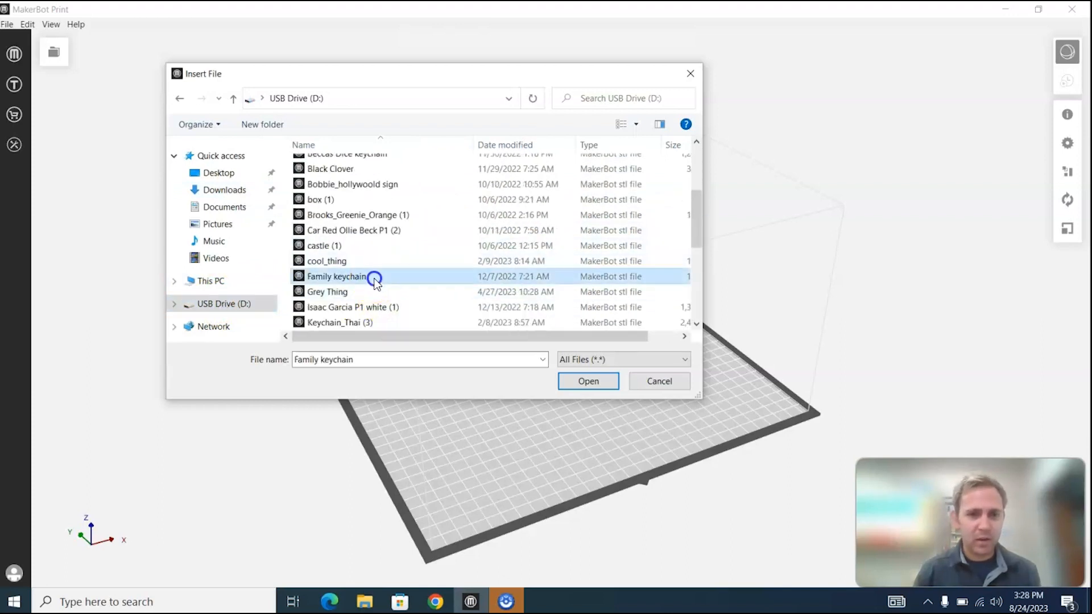
{"action": "left_click", "coordinate": [588, 381]}
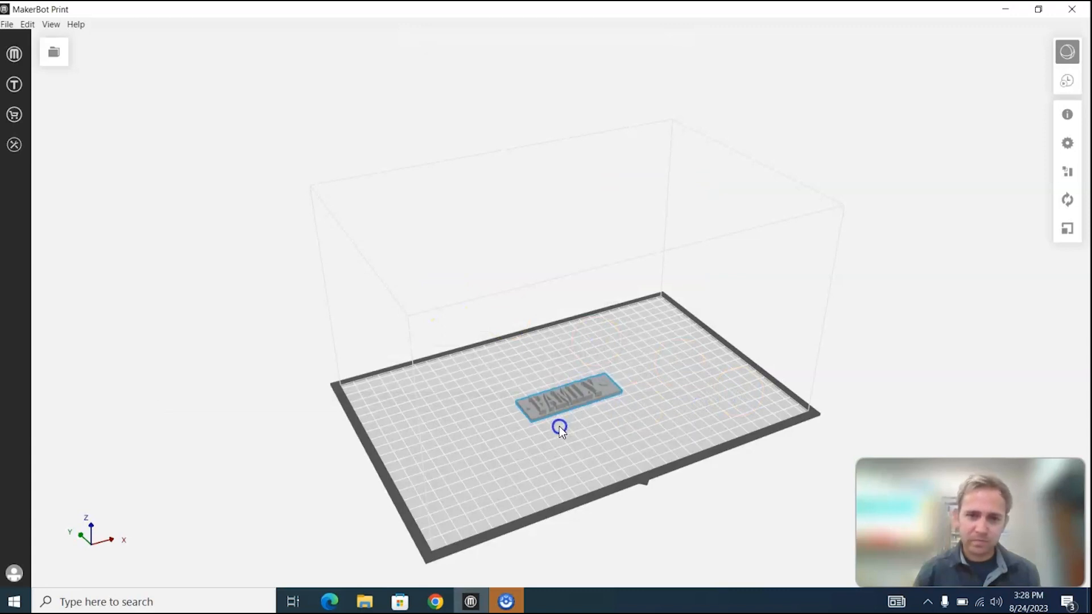
{"action": "left_click_drag", "start_coordinate": [561, 427], "coordinate": [509, 406]}
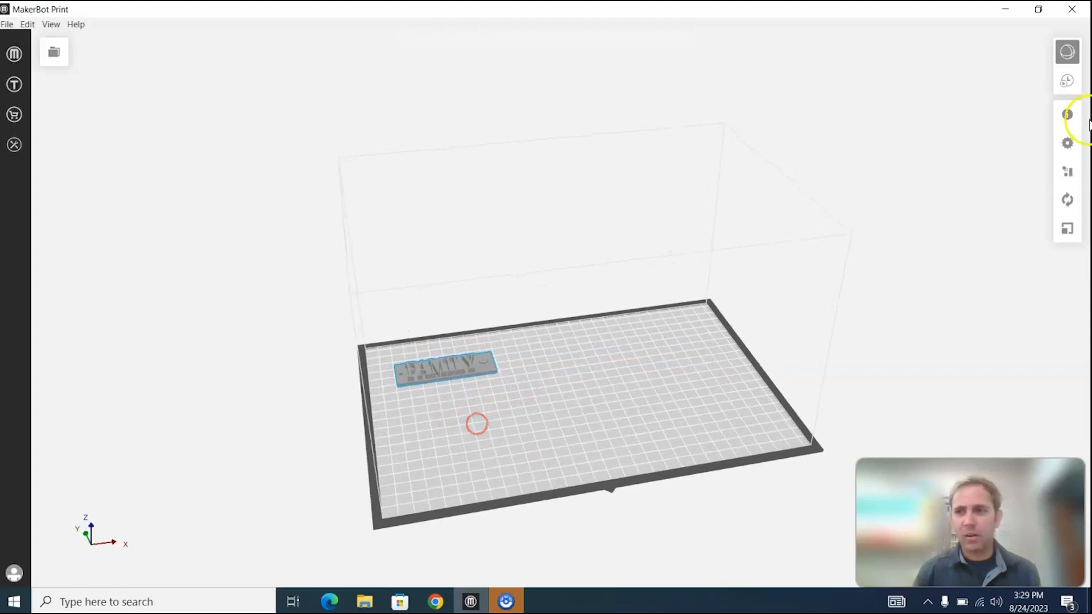
{"action": "mouse_move", "coordinate": [1067, 81]}
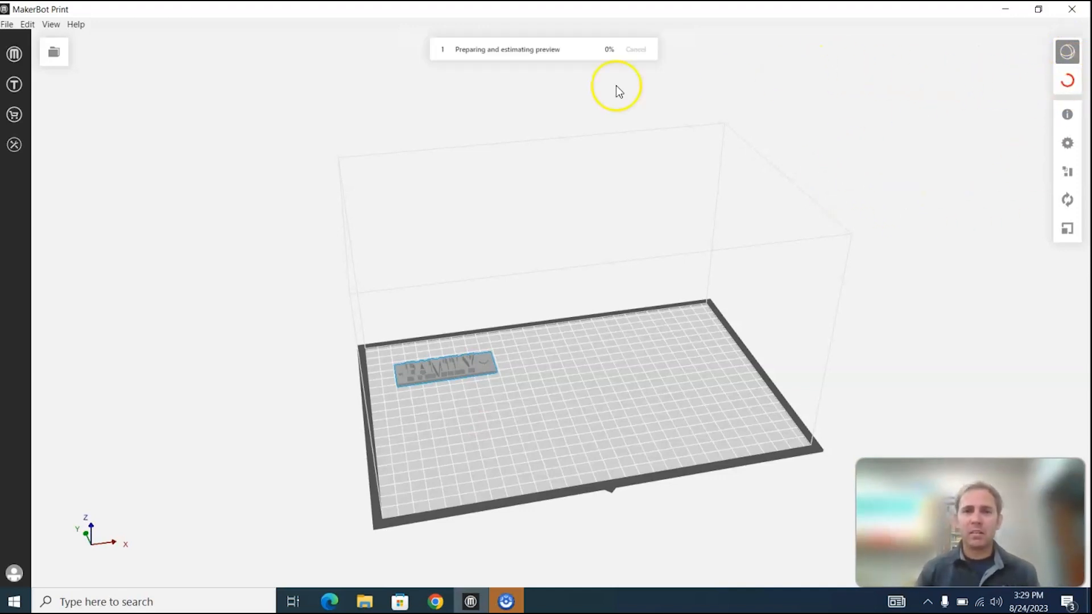
{"action": "mouse_move", "coordinate": [794, 141]}
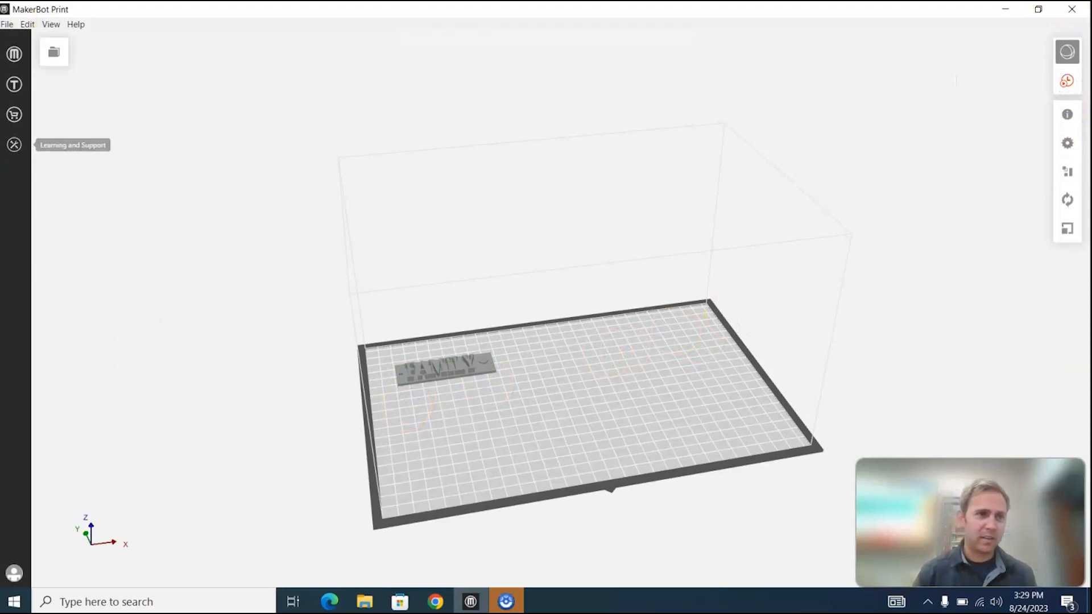
Step: Insert the lizard STL (row of triangular spikes) from the USB drive beside the keychain
{"action": "left_click", "coordinate": [7, 26]}
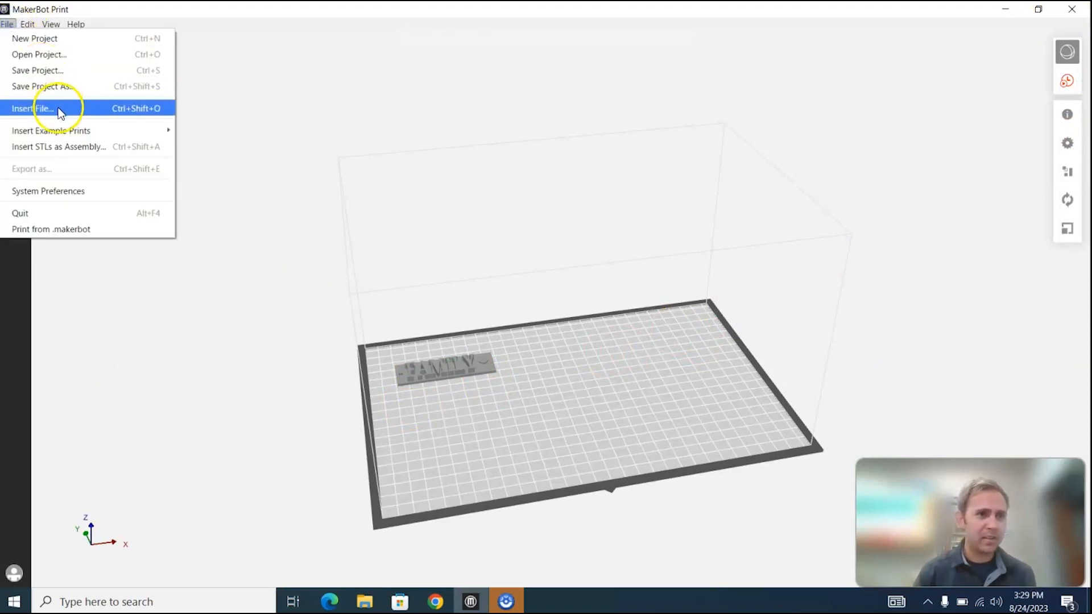
{"action": "left_click", "coordinate": [35, 109]}
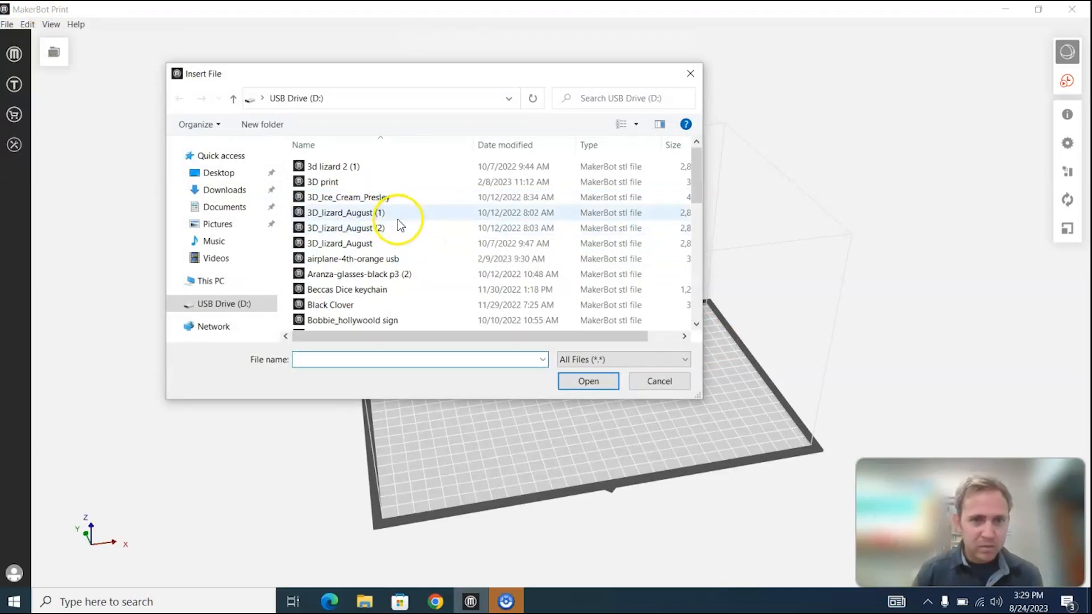
{"action": "left_click", "coordinate": [588, 381]}
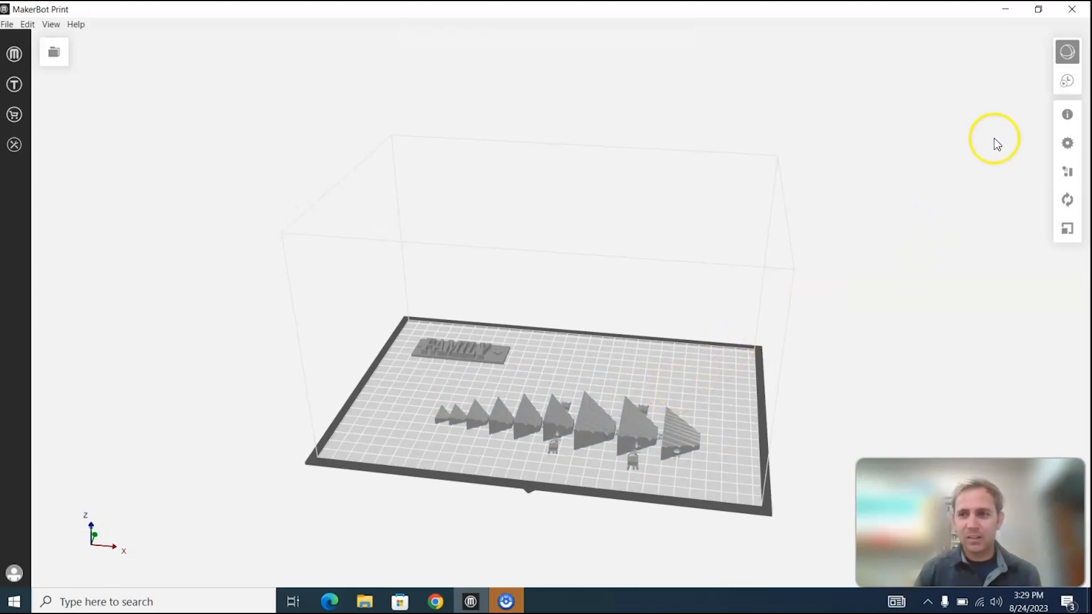
Step: Run a print estimate for both models, then select the spiky model on the plate
{"action": "left_click", "coordinate": [1067, 82]}
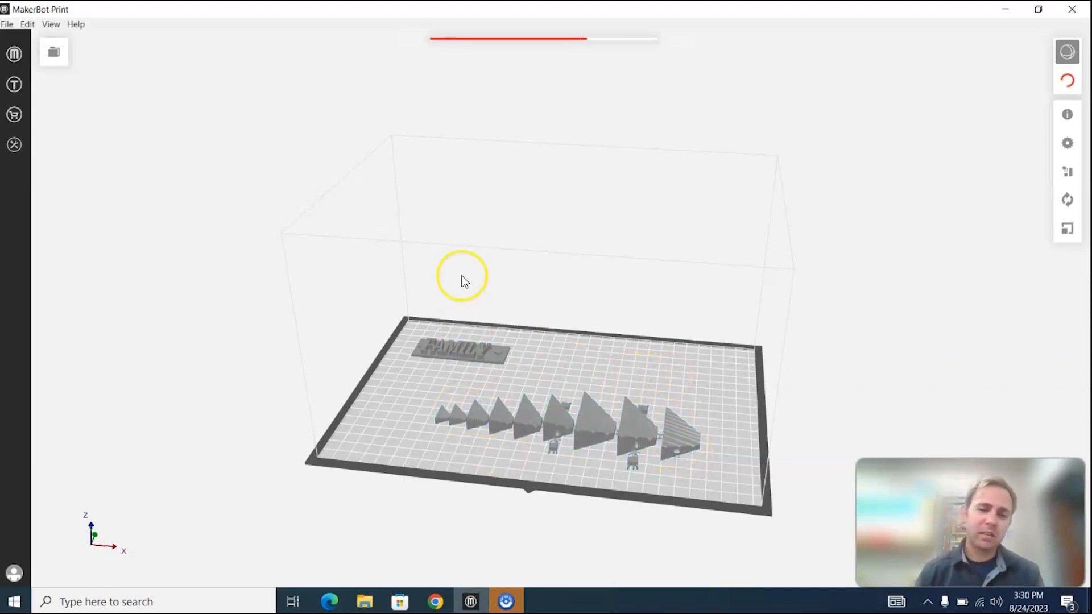
{"action": "mouse_move", "coordinate": [471, 320]}
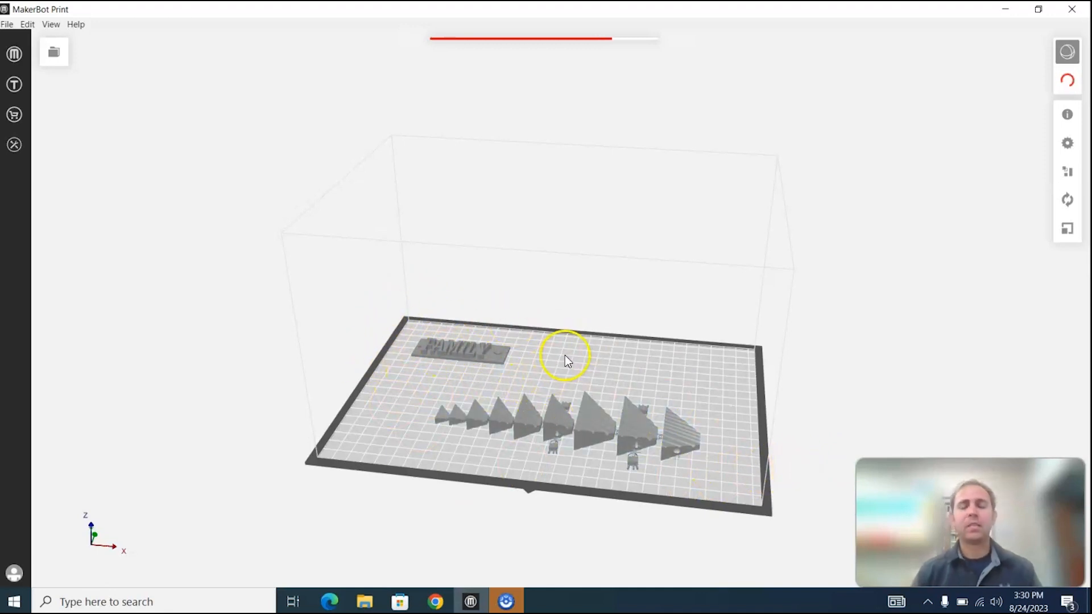
{"action": "mouse_move", "coordinate": [644, 412]}
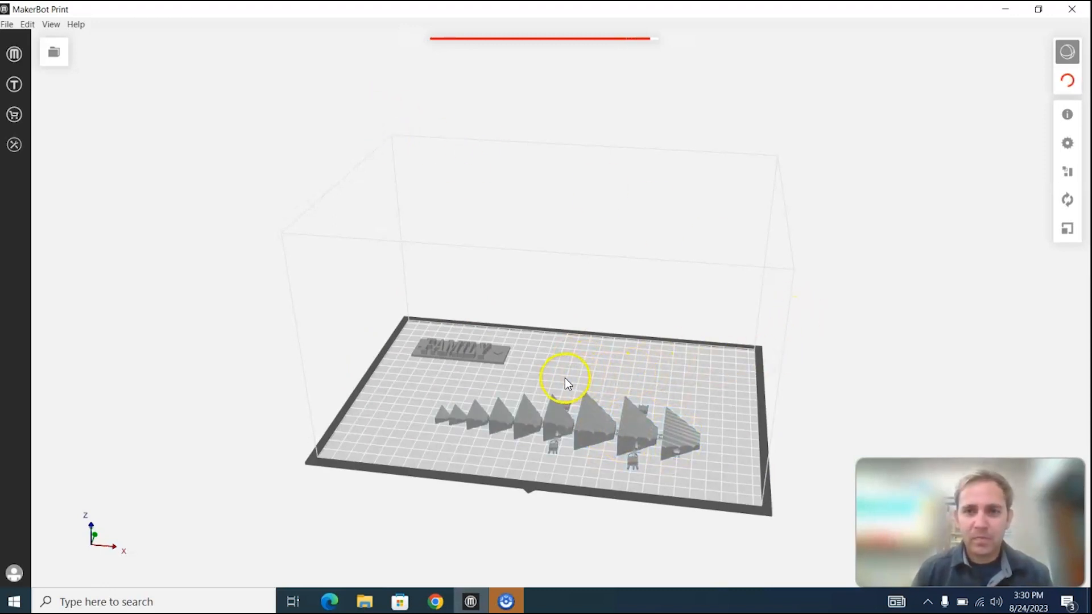
{"action": "left_click", "coordinate": [1072, 82]}
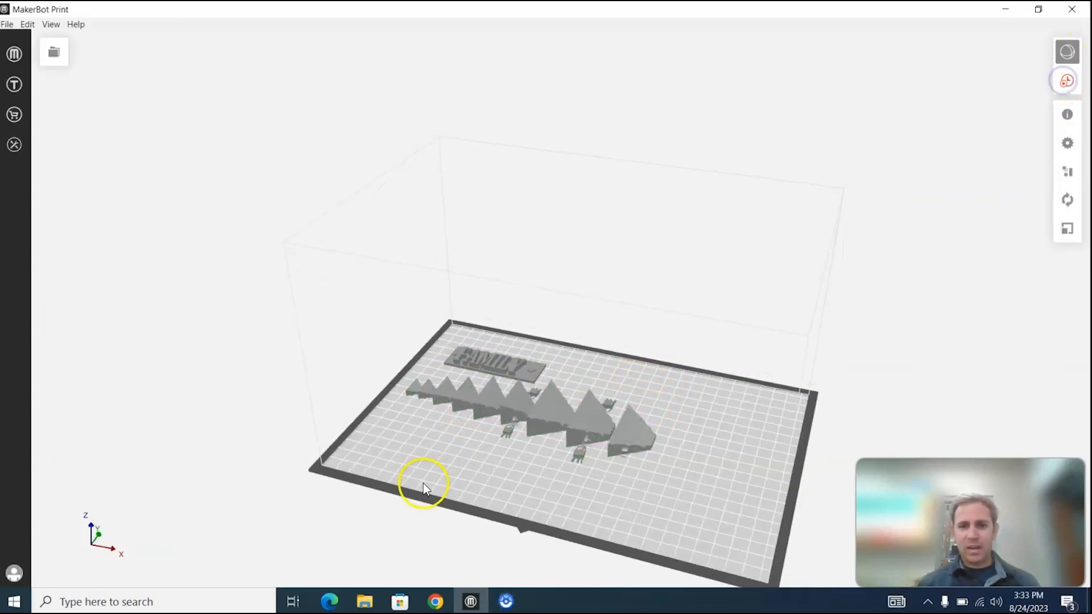
{"action": "left_click", "coordinate": [480, 398]}
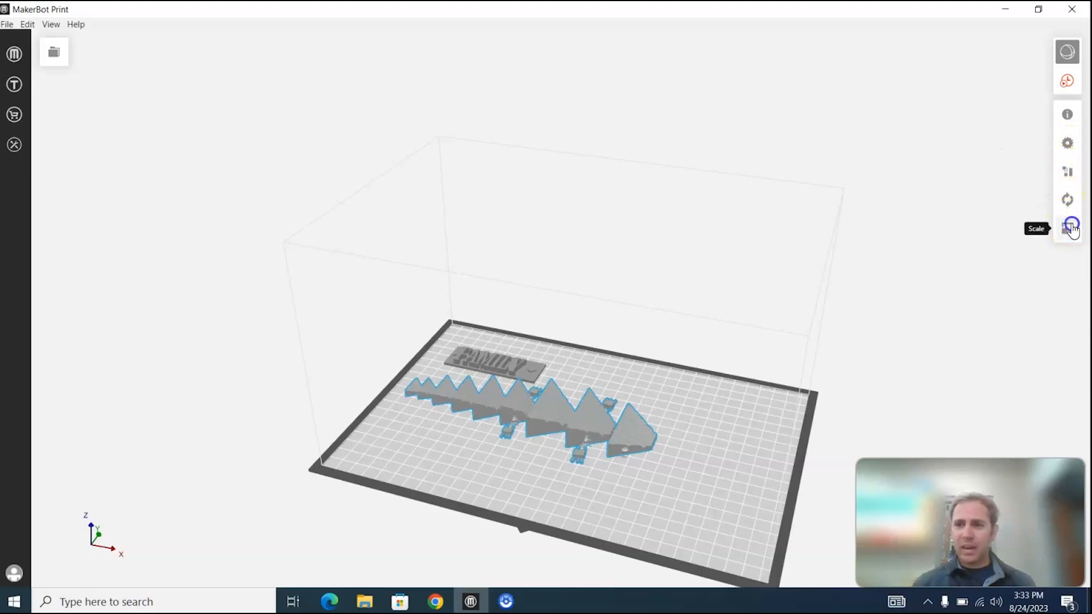
Step: Scale the spiky model to 50% and place it just below the FAMILY sign
{"action": "left_click", "coordinate": [1066, 227]}
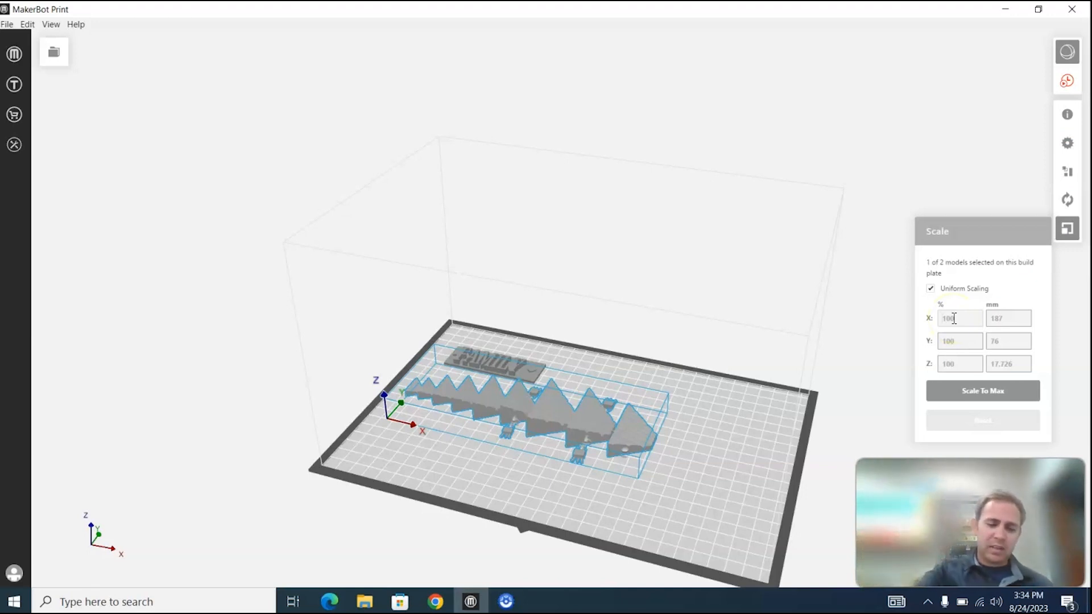
{"action": "type", "text": "50"}
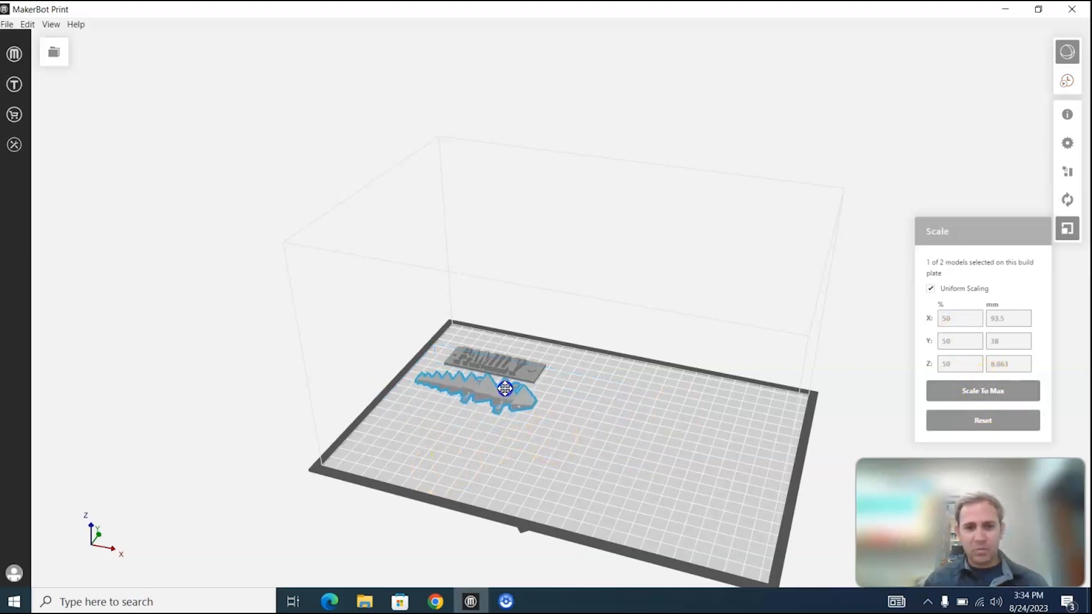
{"action": "left_click_drag", "start_coordinate": [505, 387], "coordinate": [591, 453]}
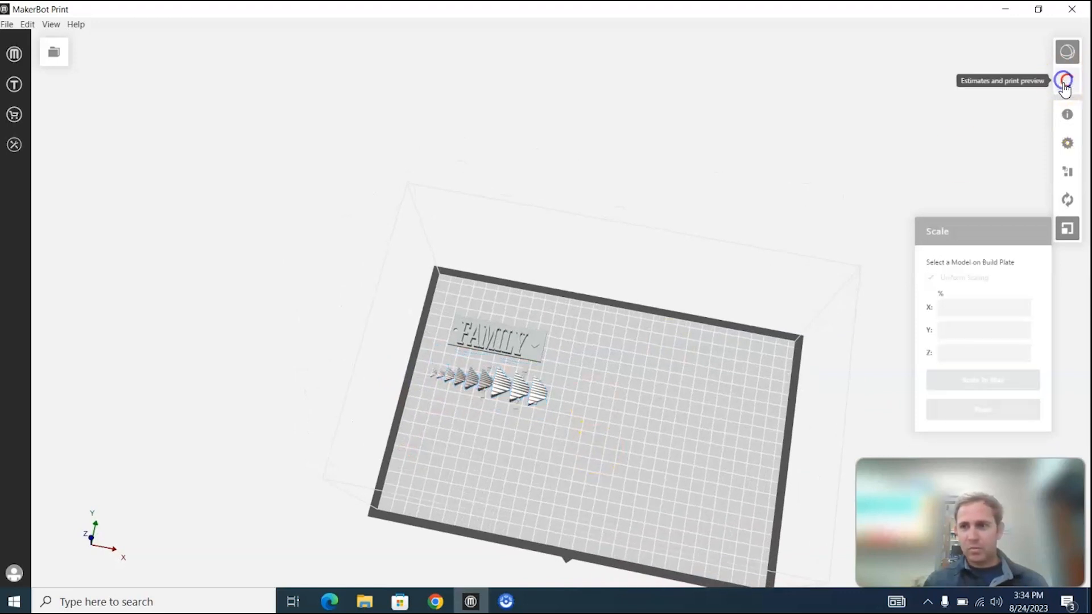
{"action": "left_click", "coordinate": [1064, 80]}
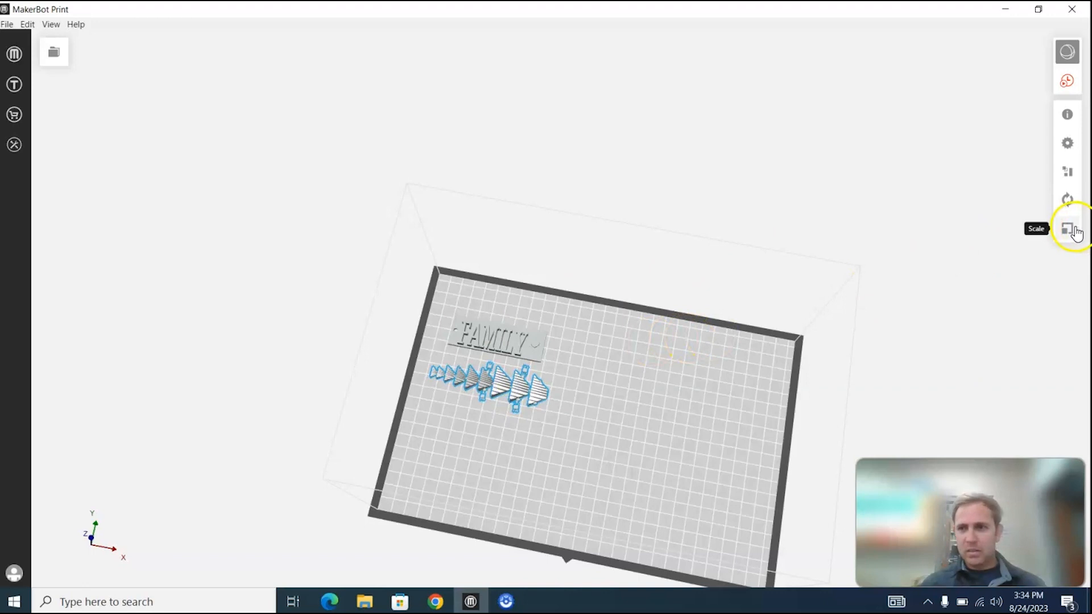
{"action": "left_click", "coordinate": [1067, 228]}
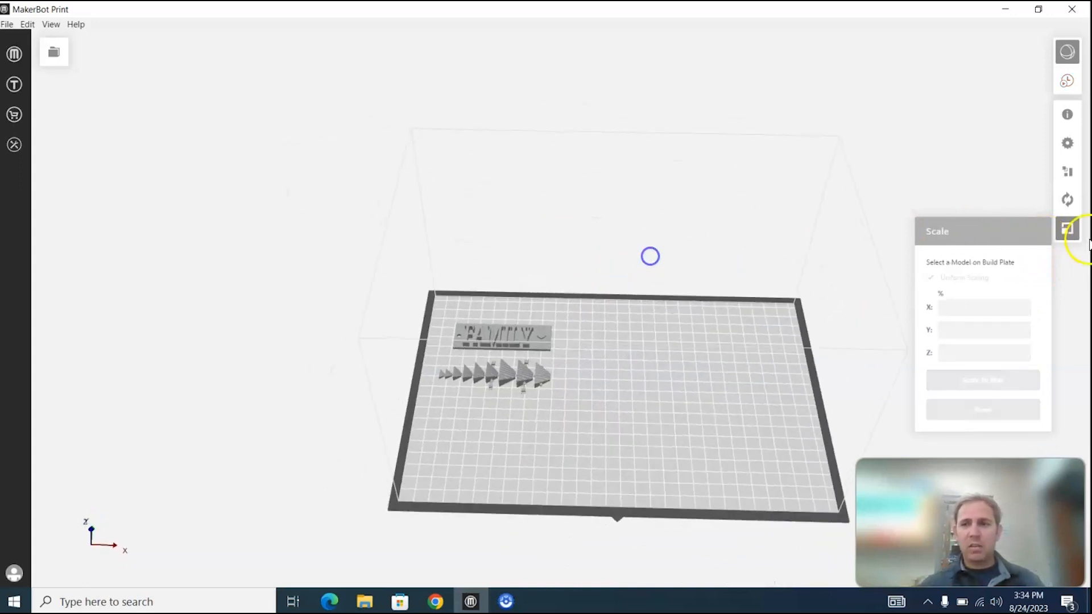
{"action": "left_click", "coordinate": [8, 25]}
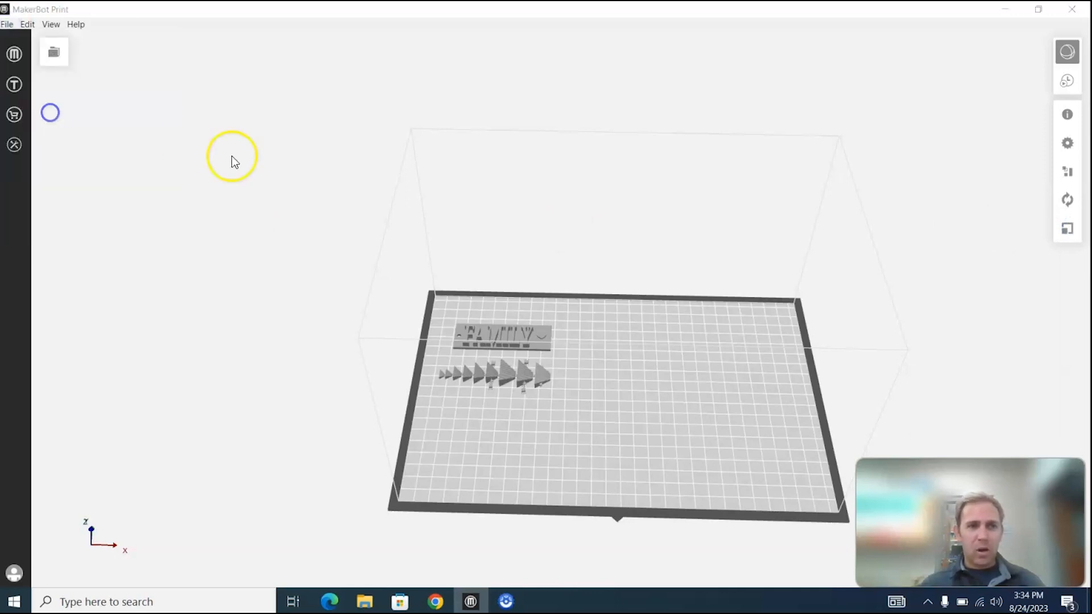
Step: Add the airplane-4th-orange usb.stl model from the USB drive onto the plate
{"action": "left_click", "coordinate": [52, 51]}
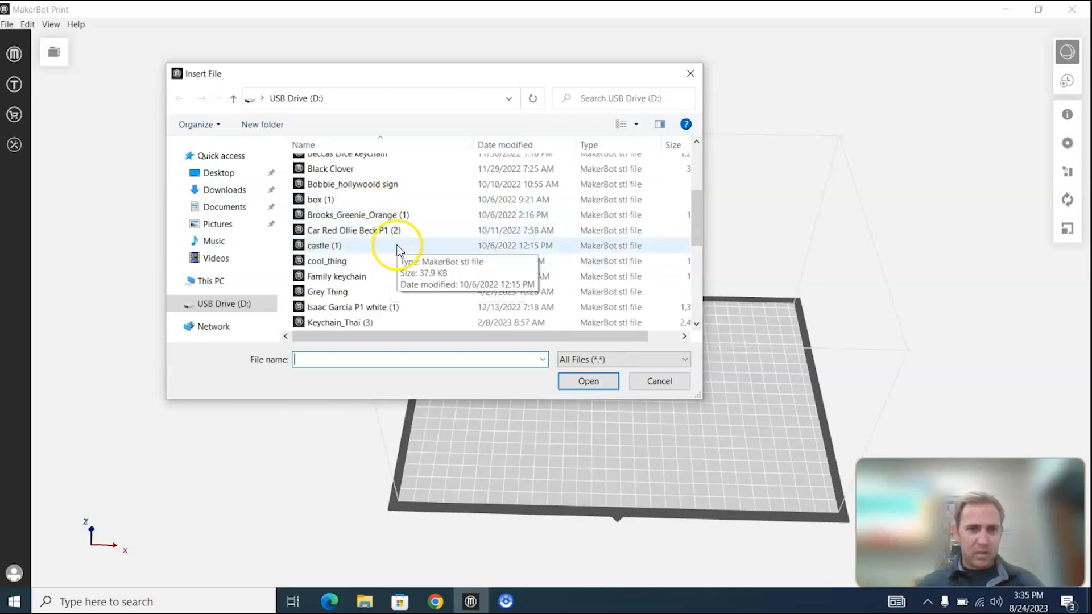
{"action": "scroll", "scroll_direction": "down", "scroll_amount": 3}
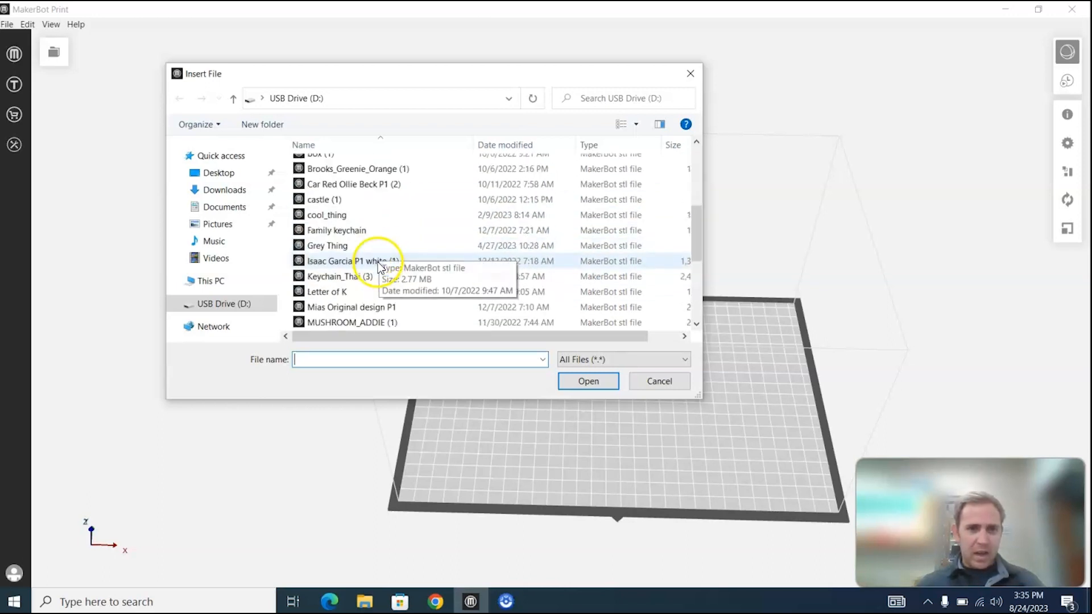
{"action": "scroll", "scroll_direction": "down", "scroll_amount": 3}
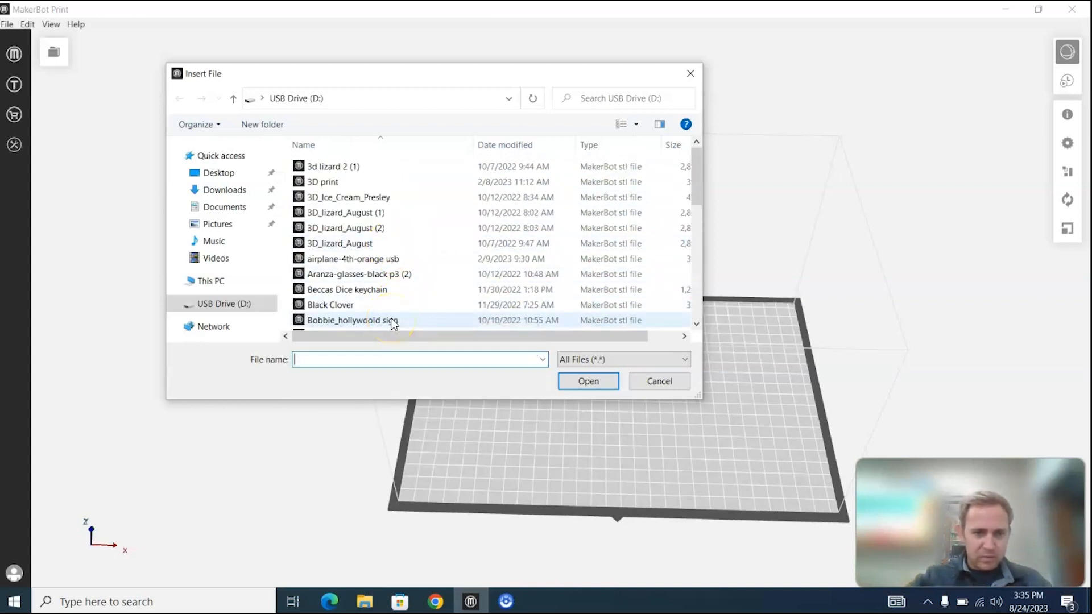
{"action": "type", "text": "airp"}
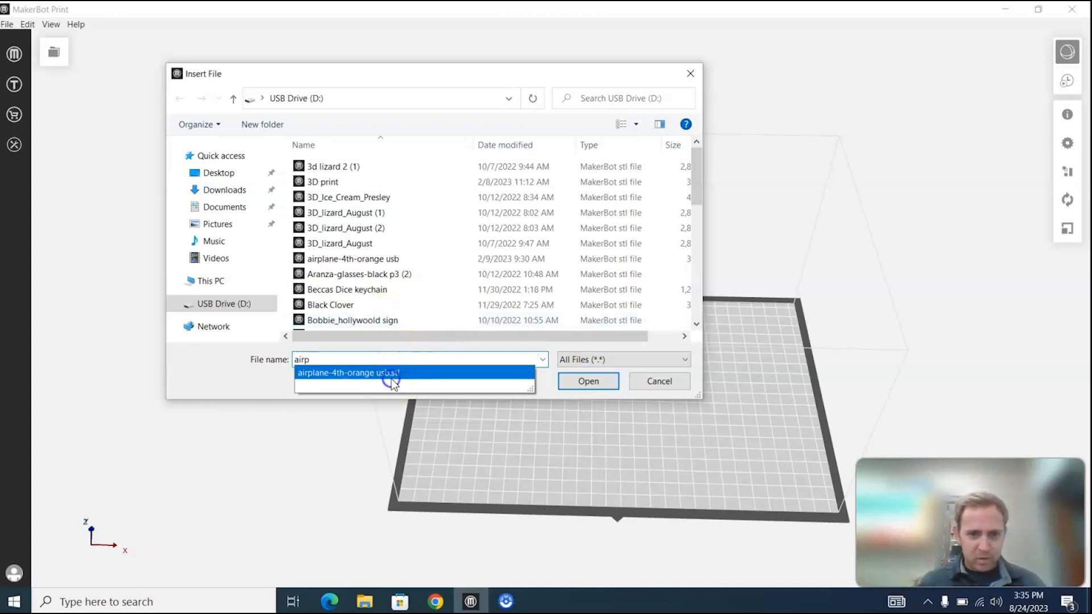
{"action": "left_click", "coordinate": [587, 380]}
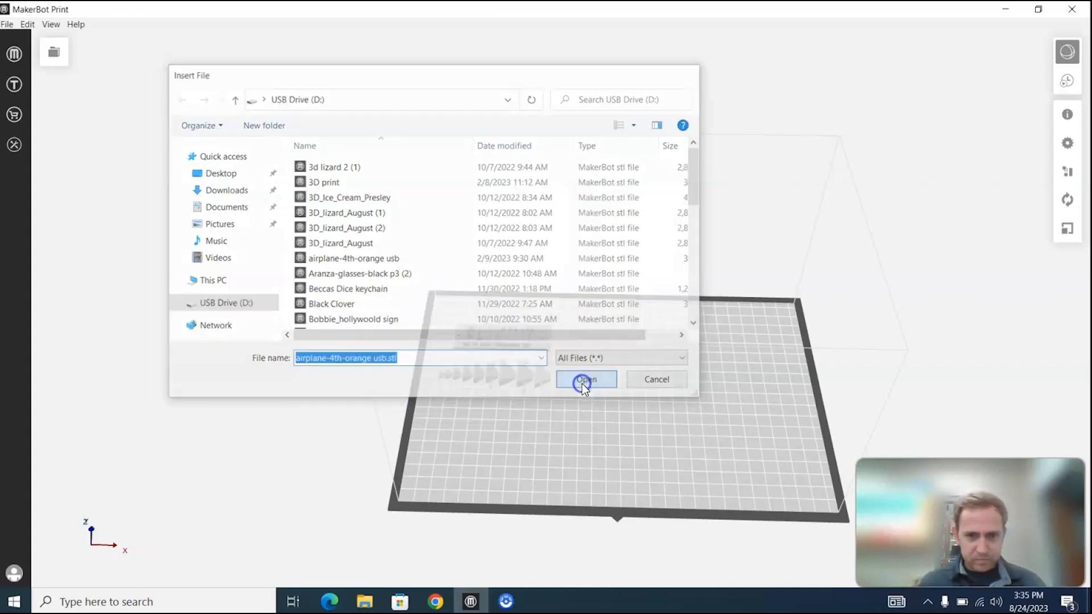
{"action": "left_click", "coordinate": [586, 380]}
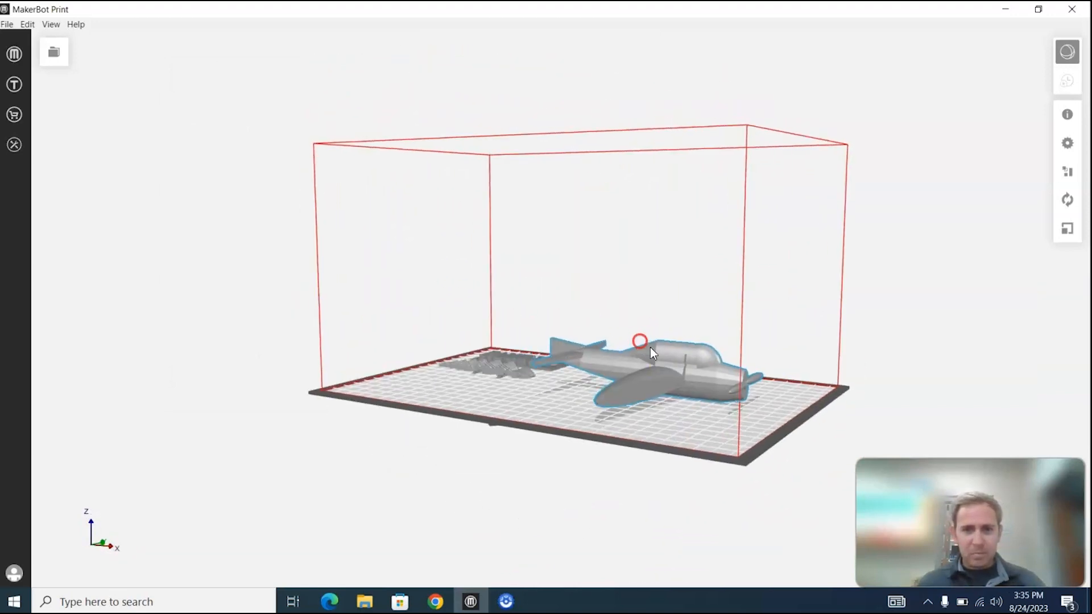
Step: Rotate the airplane through -90° quarter turns on X, Y and Z, ending flat with wings level
{"action": "left_click_drag", "start_coordinate": [640, 340], "coordinate": [794, 409]}
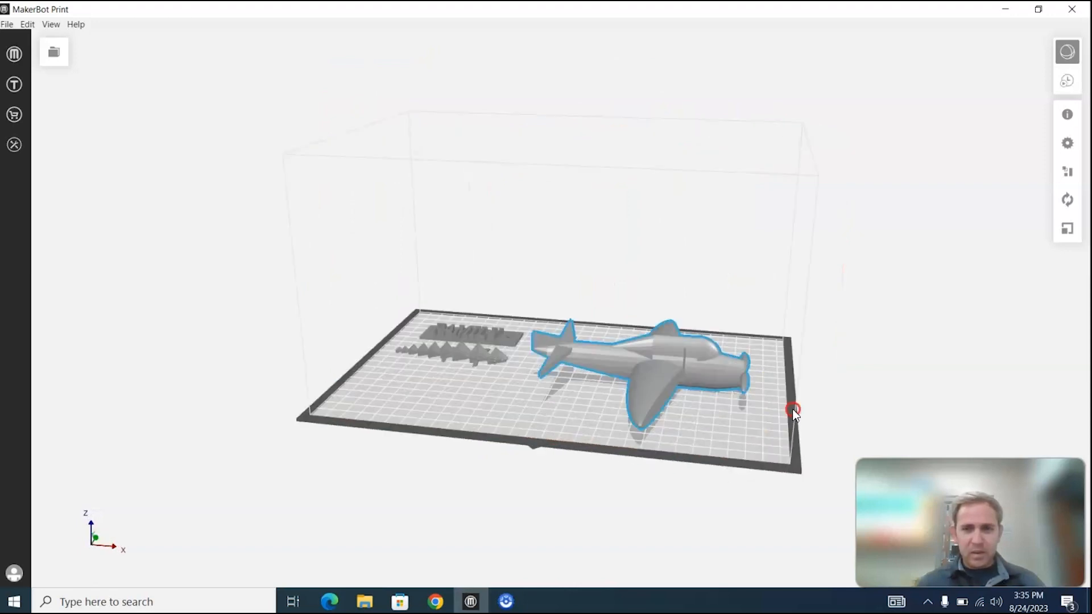
{"action": "left_click", "coordinate": [1068, 170]}
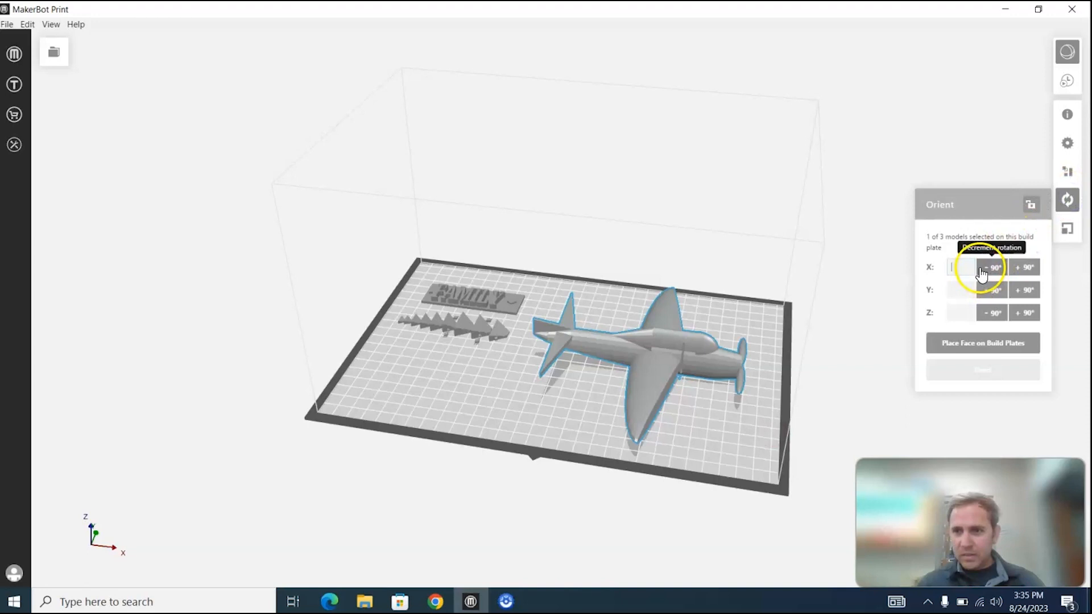
{"action": "left_click", "coordinate": [1023, 267]}
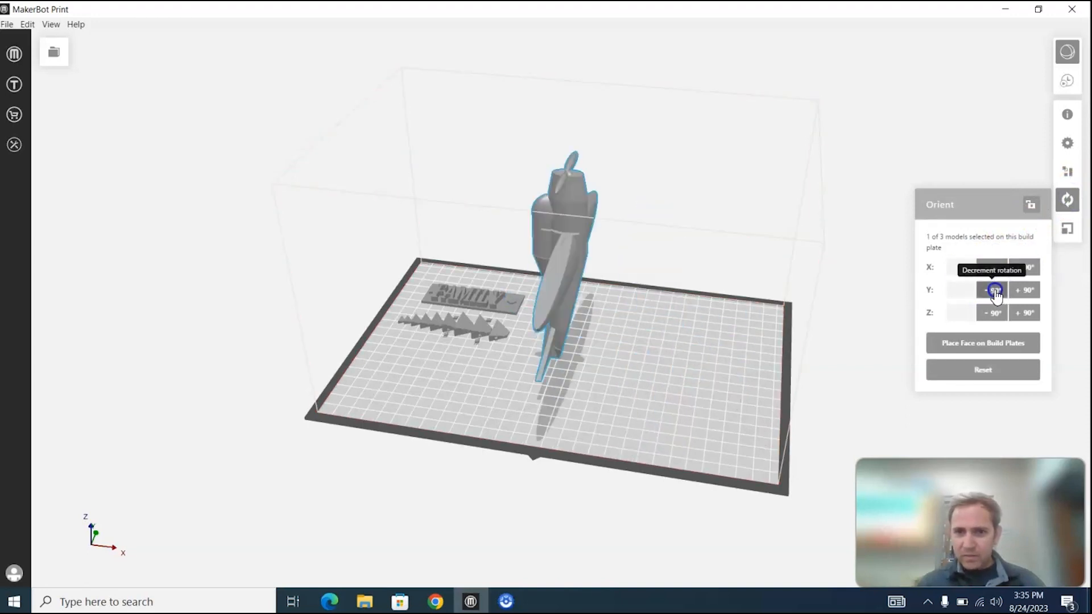
{"action": "left_click", "coordinate": [993, 290]}
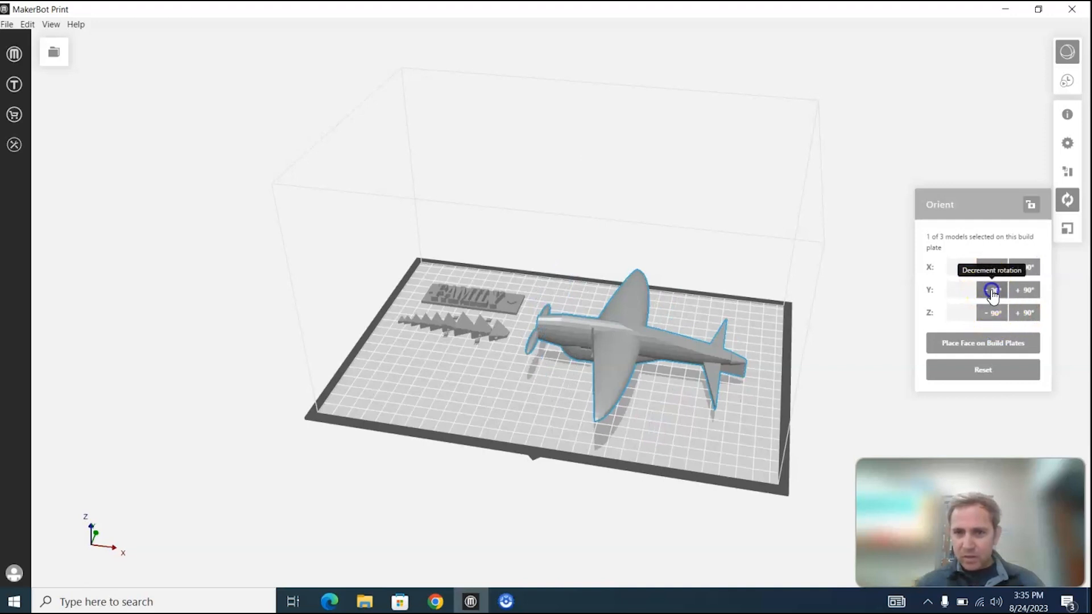
{"action": "left_click", "coordinate": [990, 312]}
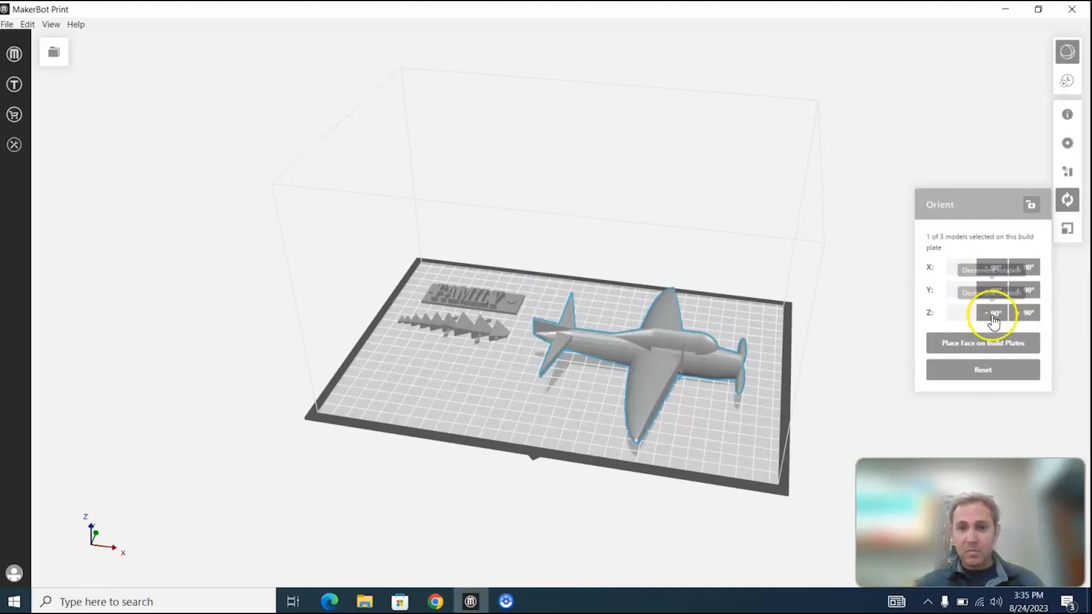
{"action": "left_click", "coordinate": [1026, 313]}
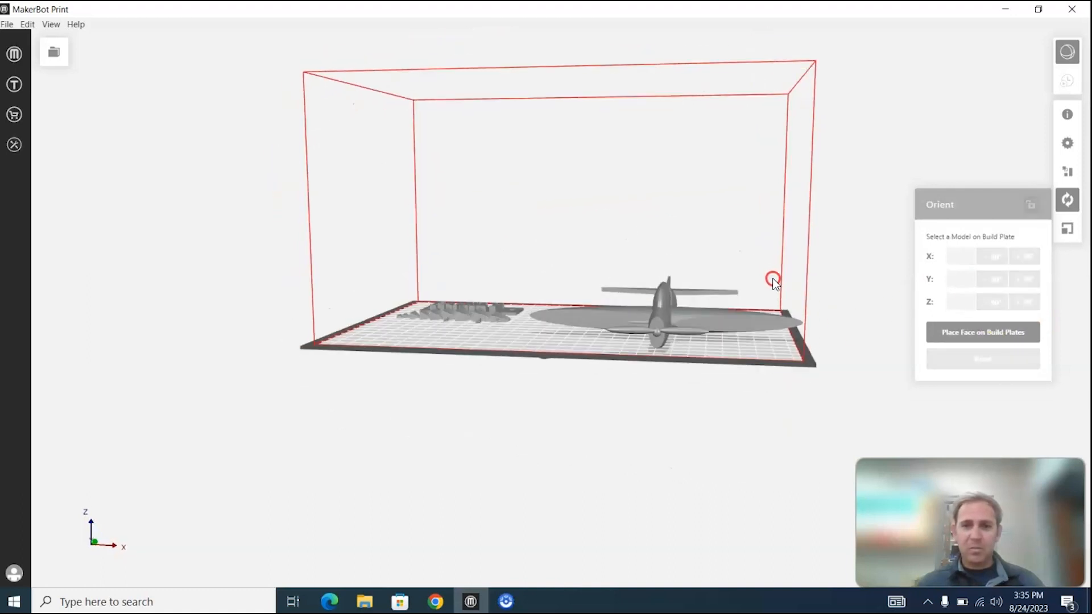
Step: Orbit around the airplane to inspect it from the front, side, behind and above
{"action": "left_click_drag", "start_coordinate": [773, 279], "coordinate": [606, 278]}
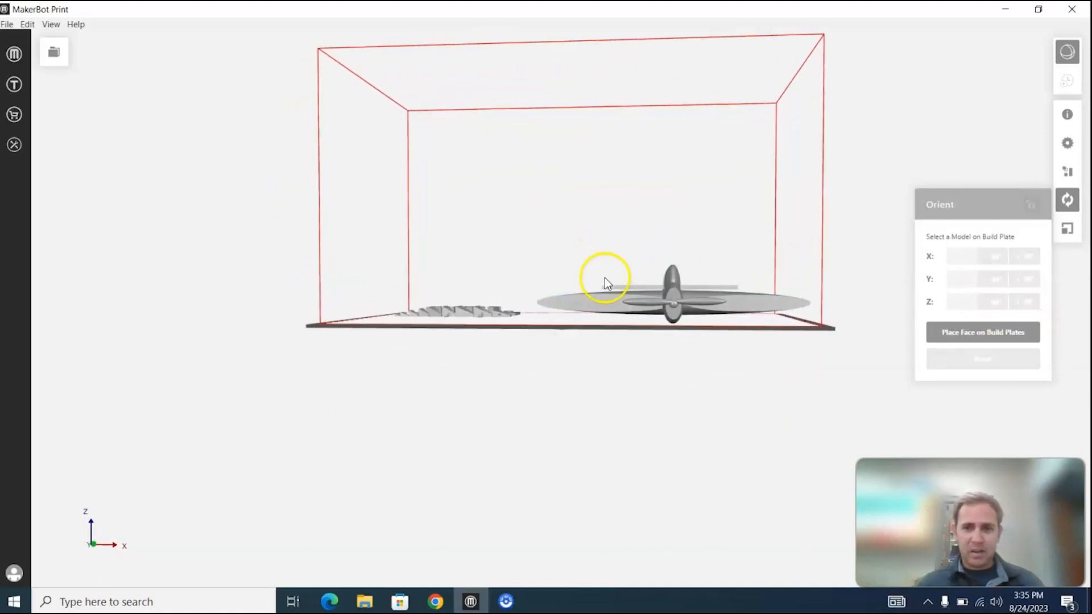
{"action": "left_click_drag", "start_coordinate": [606, 278], "coordinate": [738, 328]}
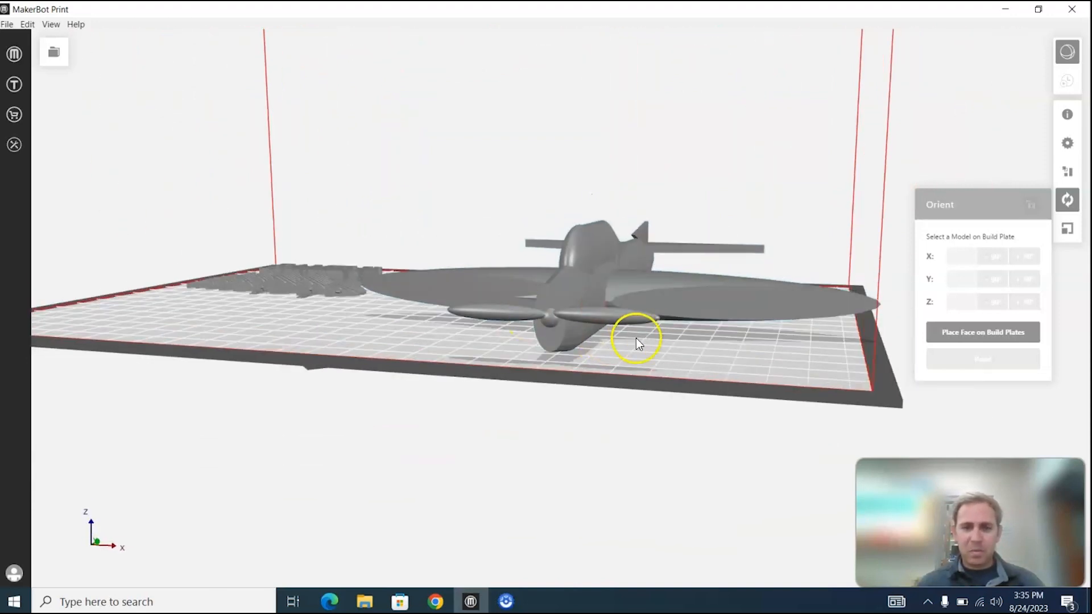
{"action": "left_click_drag", "start_coordinate": [634, 341], "coordinate": [331, 321]}
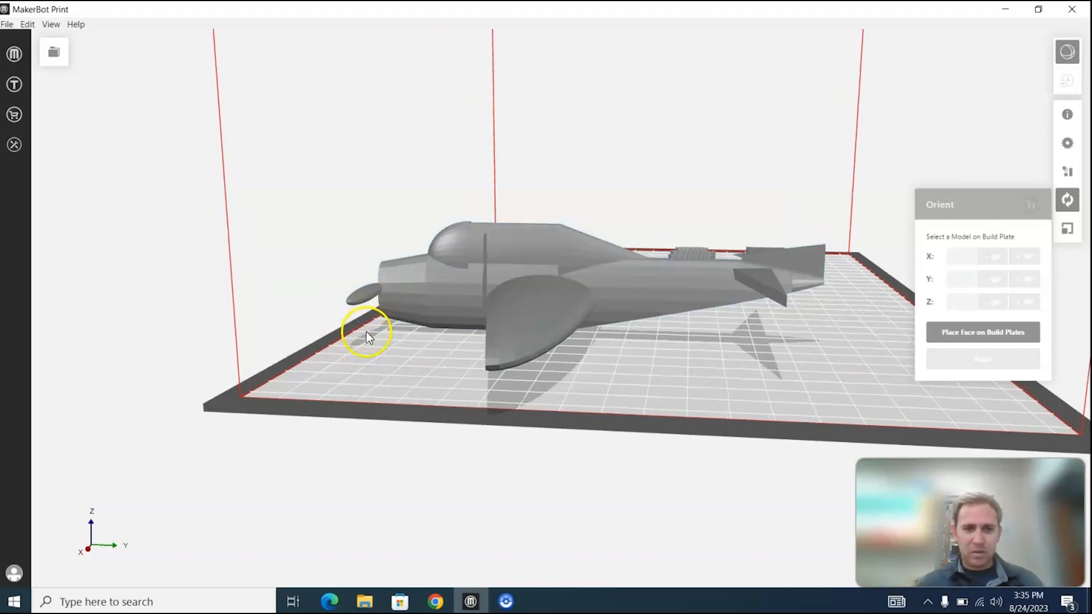
{"action": "left_click_drag", "start_coordinate": [369, 335], "coordinate": [446, 331]}
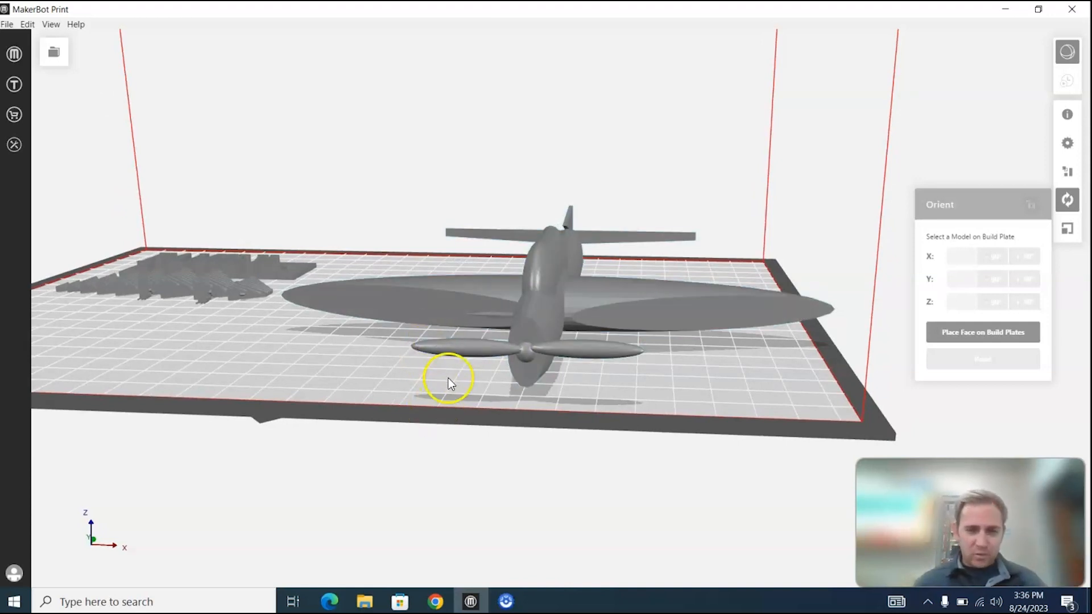
{"action": "left_click_drag", "start_coordinate": [446, 380], "coordinate": [191, 341]}
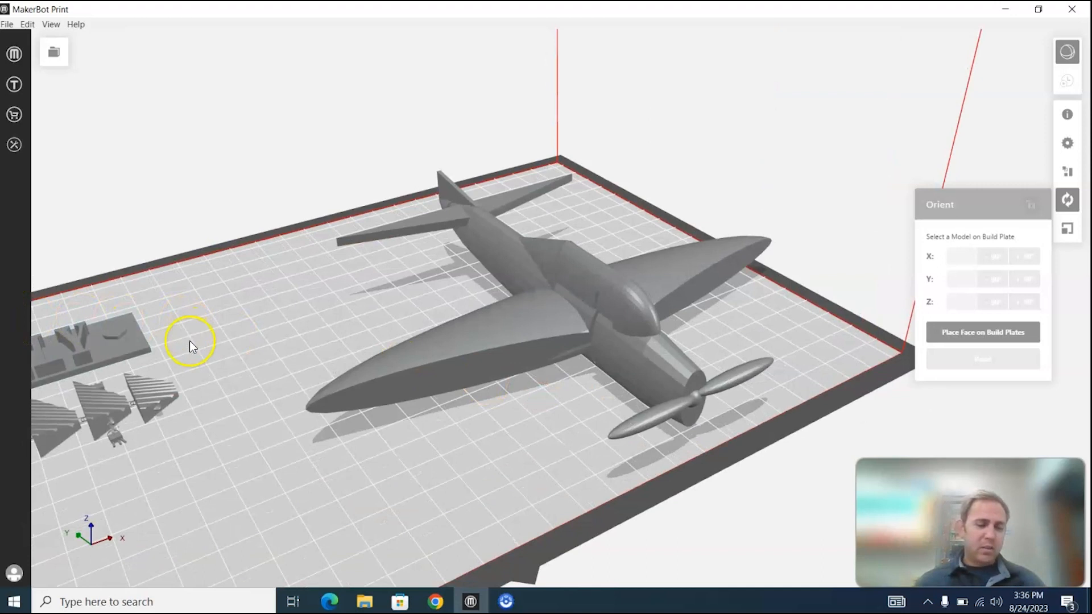
{"action": "left_click_drag", "start_coordinate": [191, 344], "coordinate": [477, 295]}
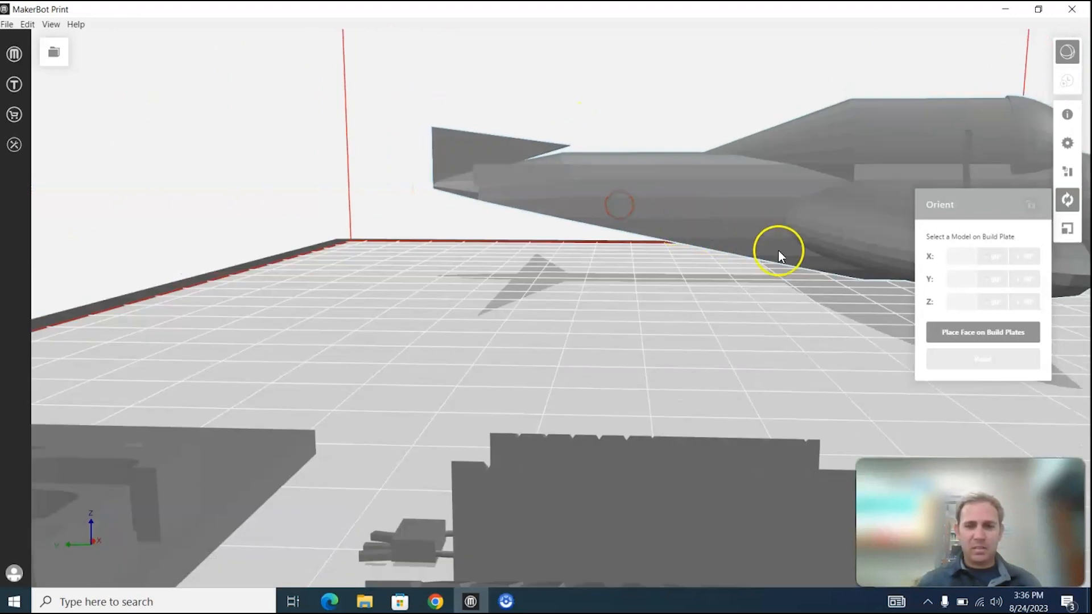
Step: Continue orbiting the airplane head-on and across the plate toward the plaque and arrow parts
{"action": "left_click_drag", "start_coordinate": [780, 250], "coordinate": [814, 285]}
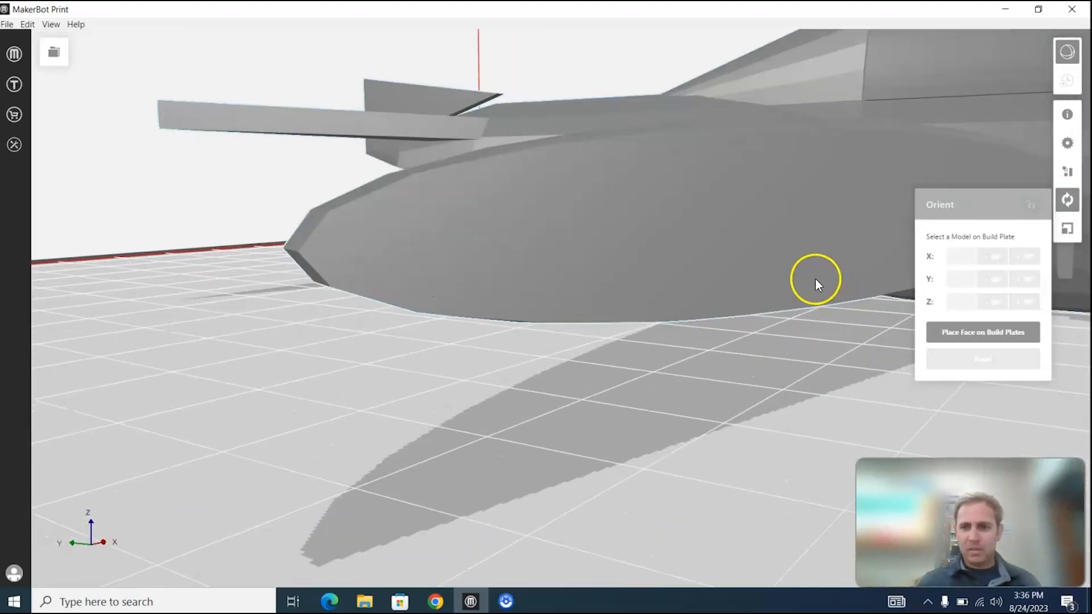
{"action": "left_click_drag", "start_coordinate": [814, 282], "coordinate": [606, 299]}
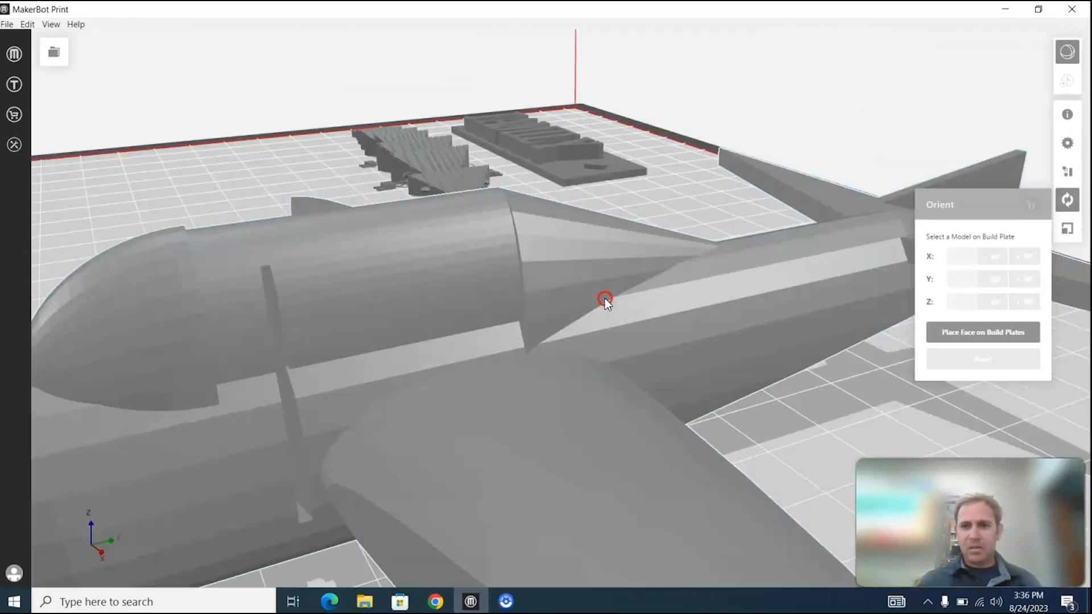
{"action": "left_click_drag", "start_coordinate": [607, 299], "coordinate": [584, 277]}
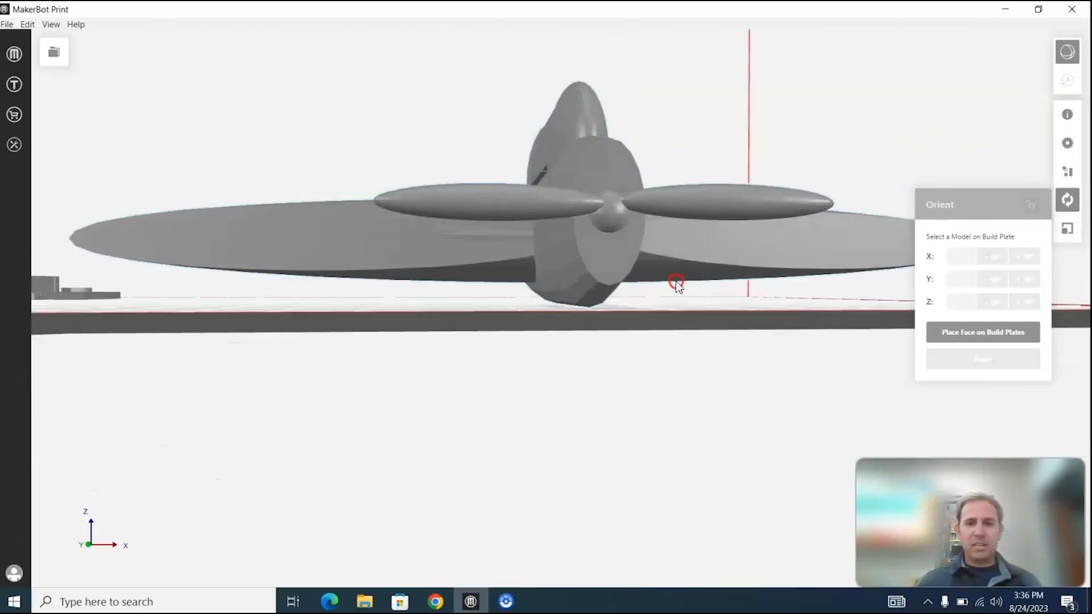
{"action": "left_click_drag", "start_coordinate": [675, 284], "coordinate": [529, 277]}
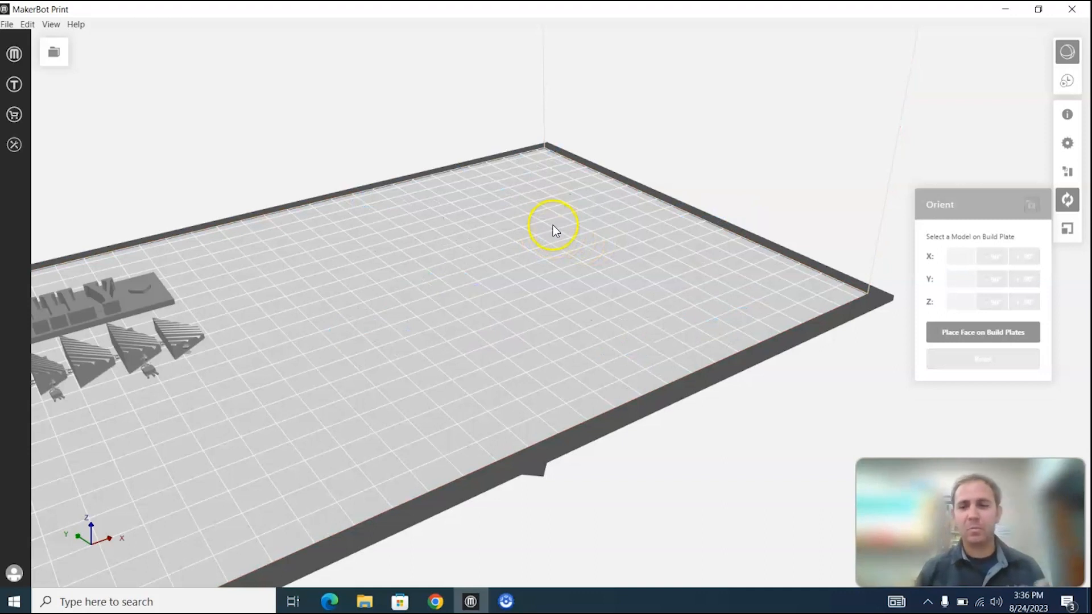
{"action": "left_click_drag", "start_coordinate": [554, 230], "coordinate": [355, 210]}
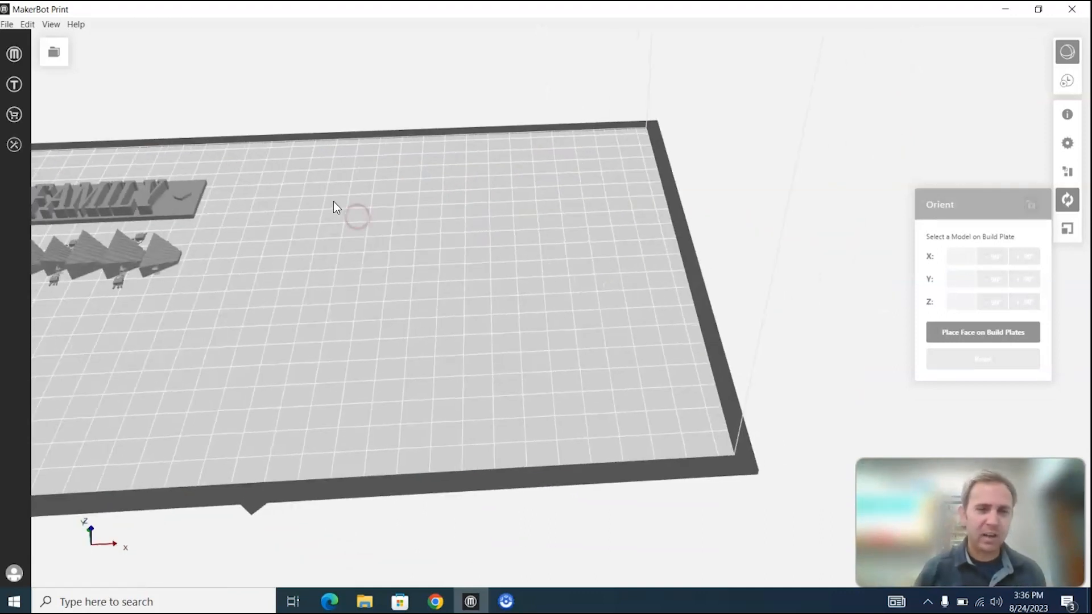
{"action": "mouse_move", "coordinate": [335, 209]}
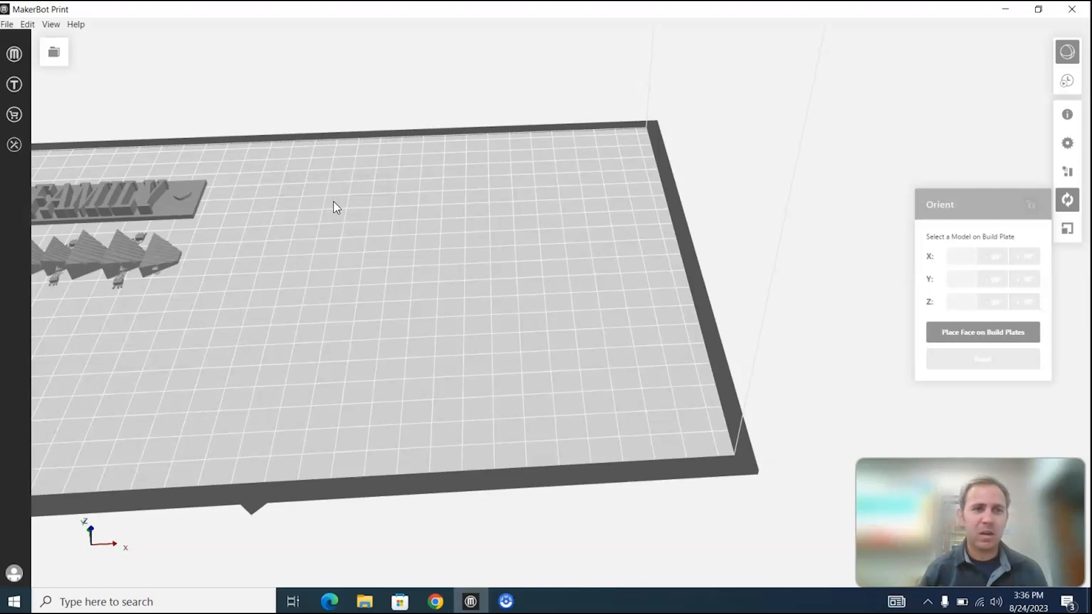
Step: Reset the view to frame the whole build chamber and start the export
{"action": "left_click", "coordinate": [400, 356]}
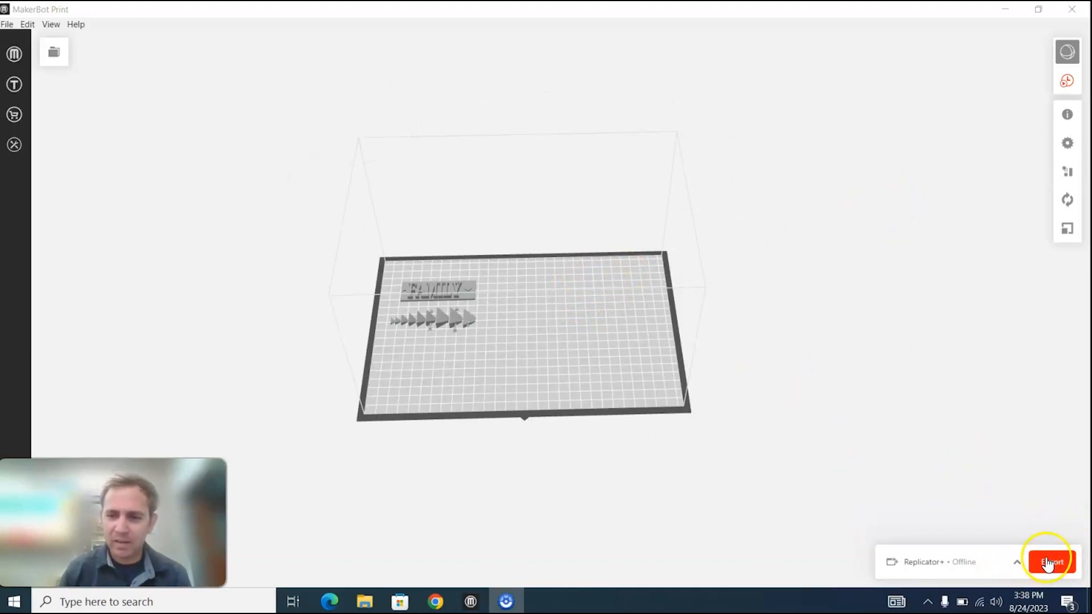
{"action": "left_click", "coordinate": [1048, 562]}
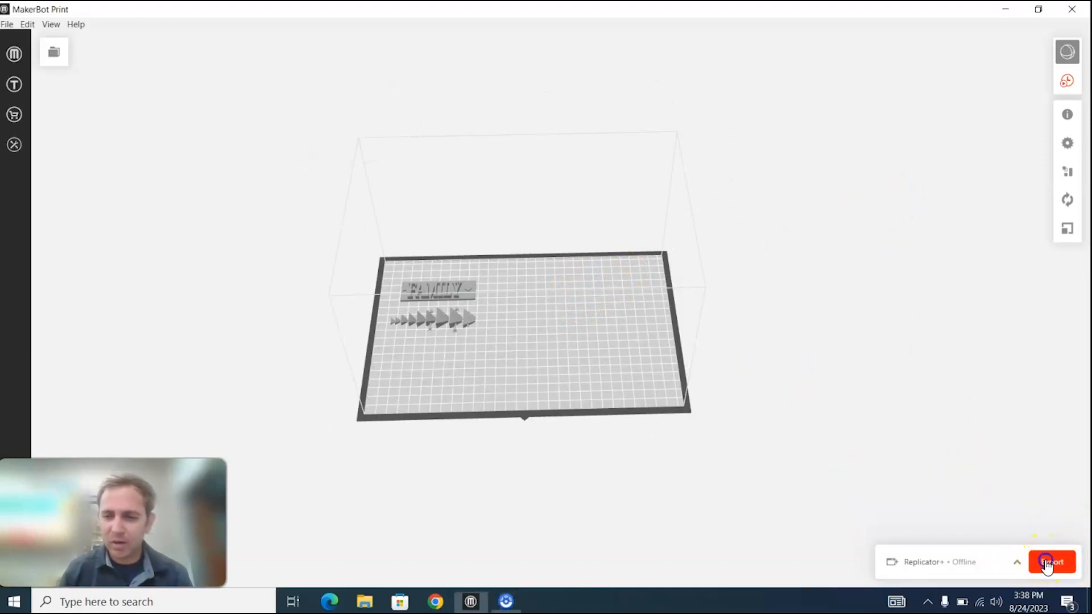
Step: Export the plate to USB Drive (D:) as a print file named 8_26_12.00
{"action": "left_click", "coordinate": [1052, 562]}
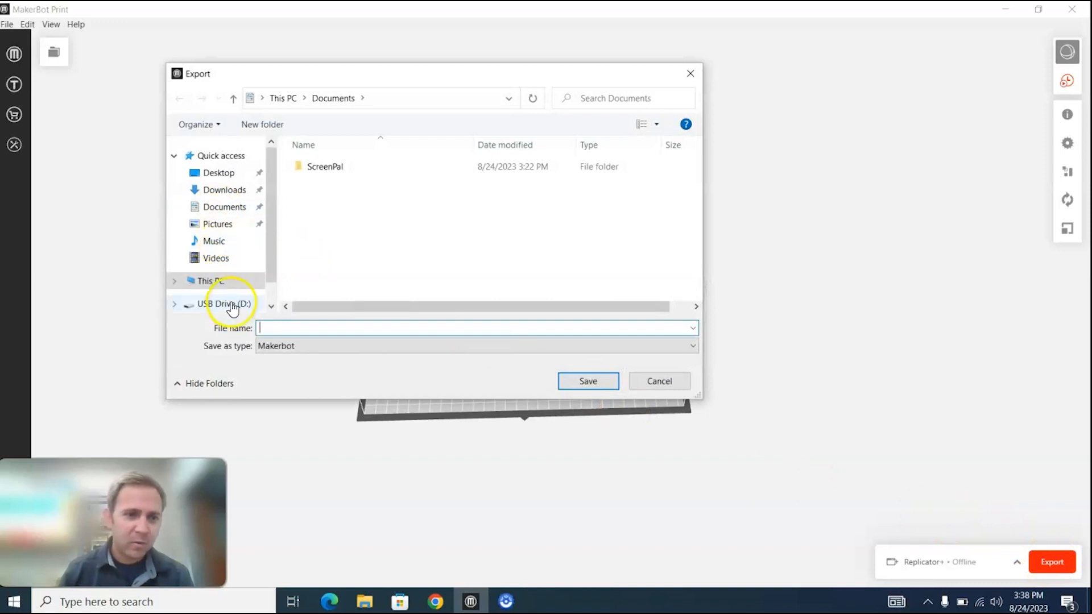
{"action": "left_click", "coordinate": [221, 303]}
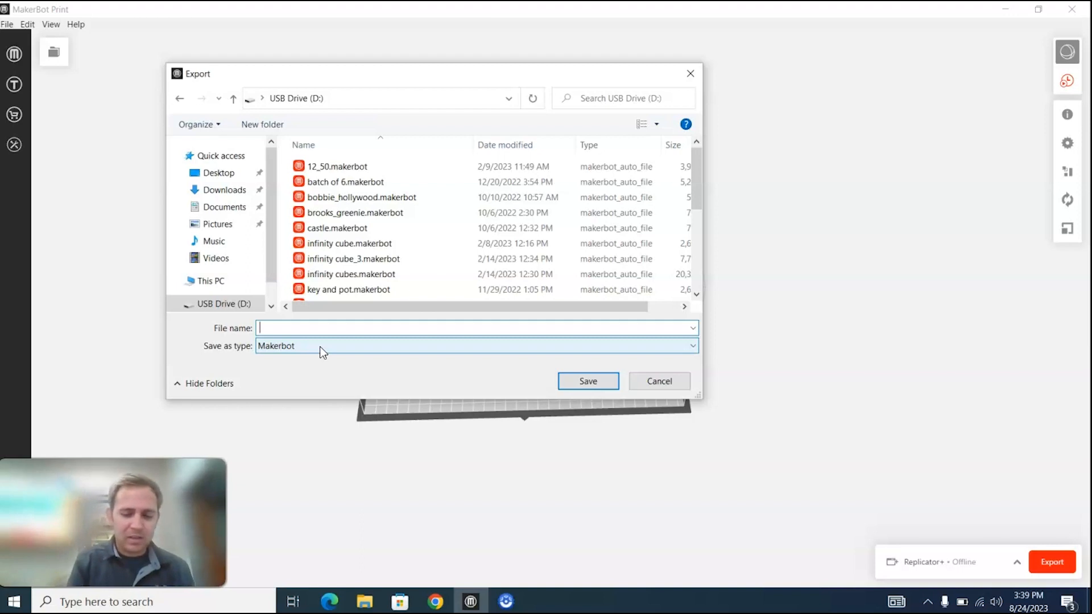
{"action": "type", "text": "8"}
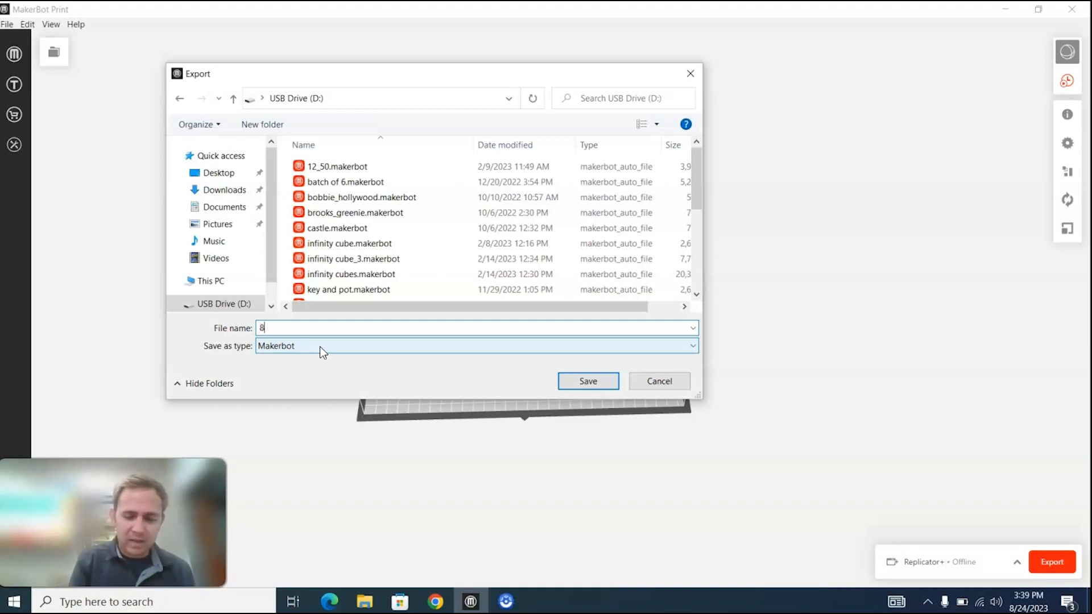
{"action": "type", "text": "_26_12"}
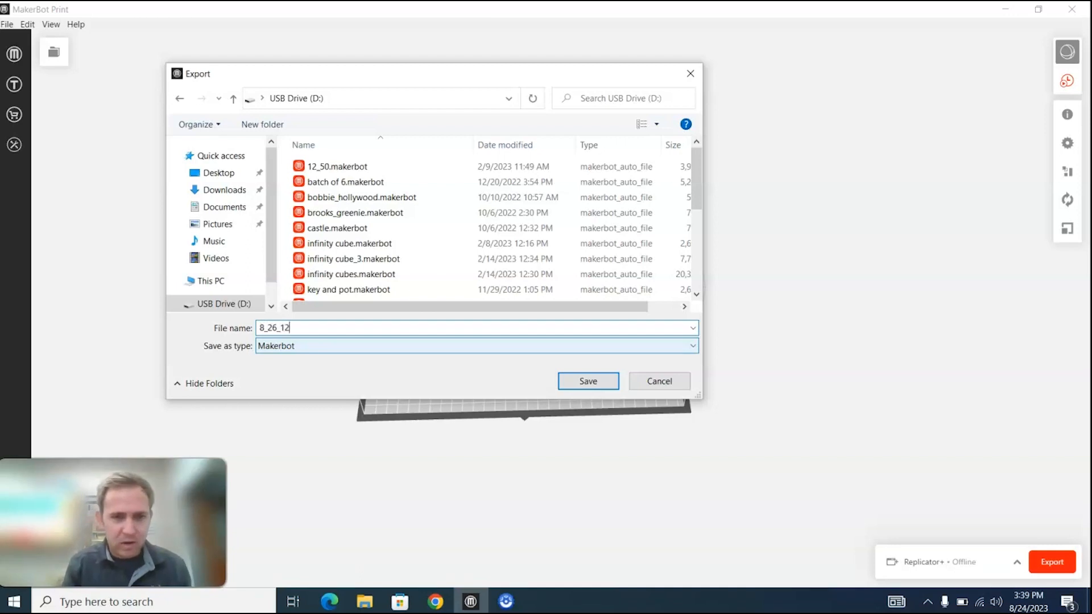
{"action": "type", "text": ".00"}
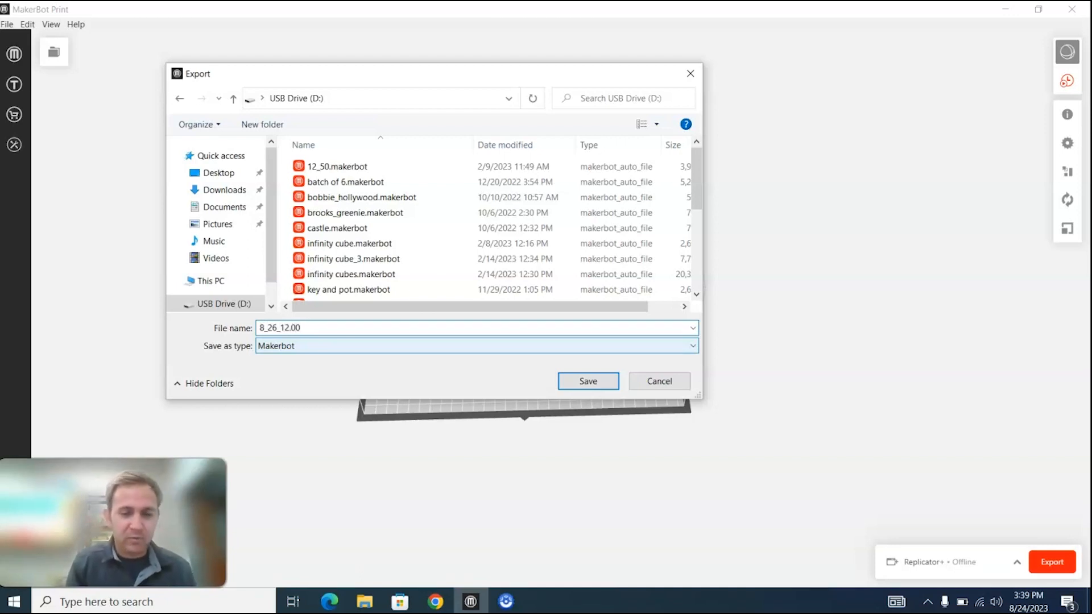
{"action": "left_click", "coordinate": [307, 328]}
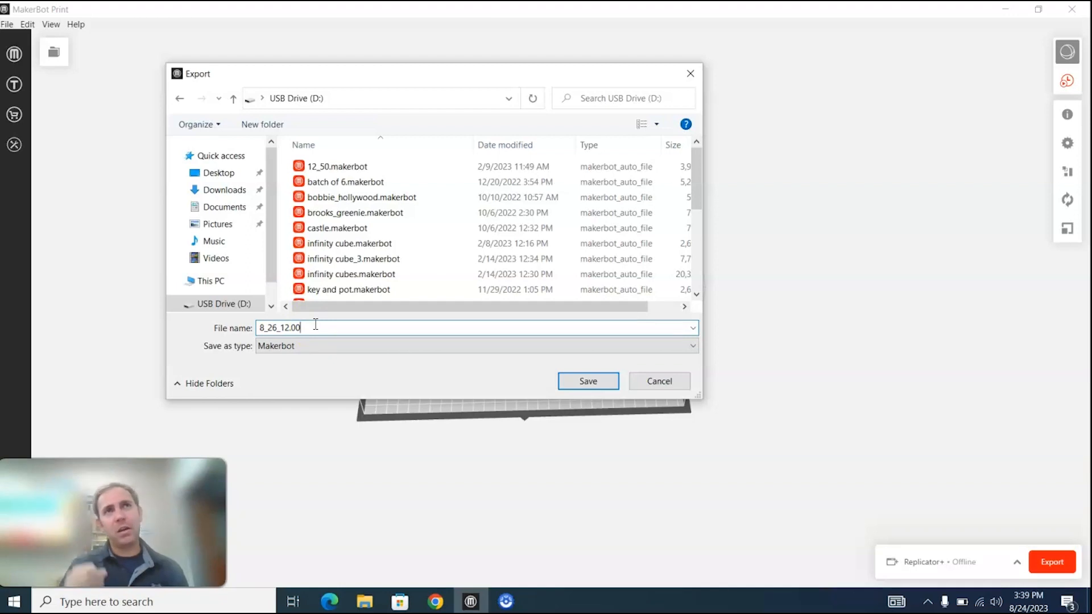
{"action": "mouse_move", "coordinate": [150, 366]}
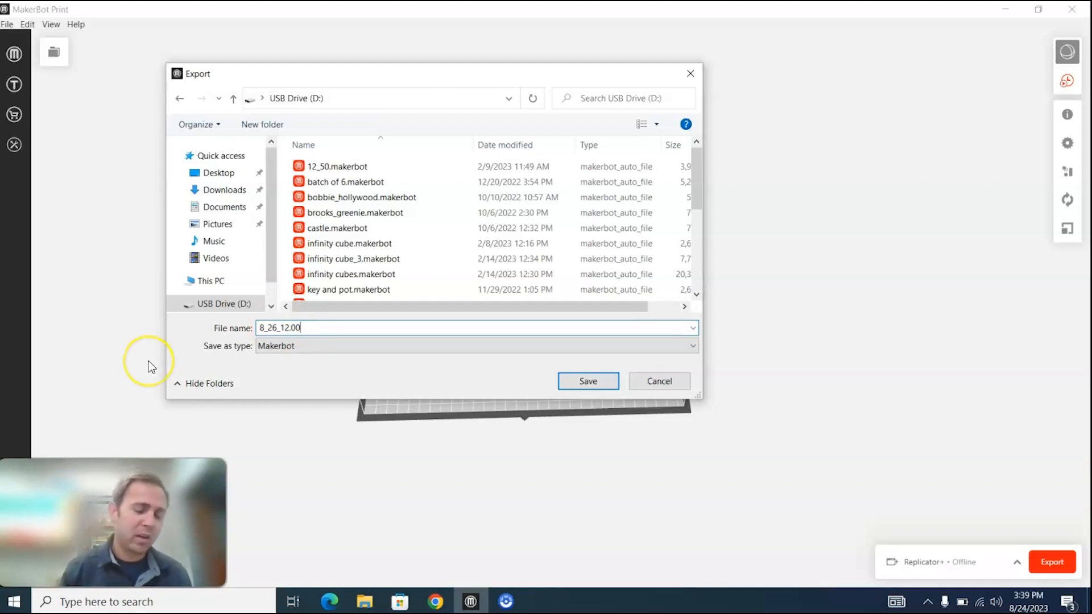
{"action": "mouse_move", "coordinate": [203, 366]}
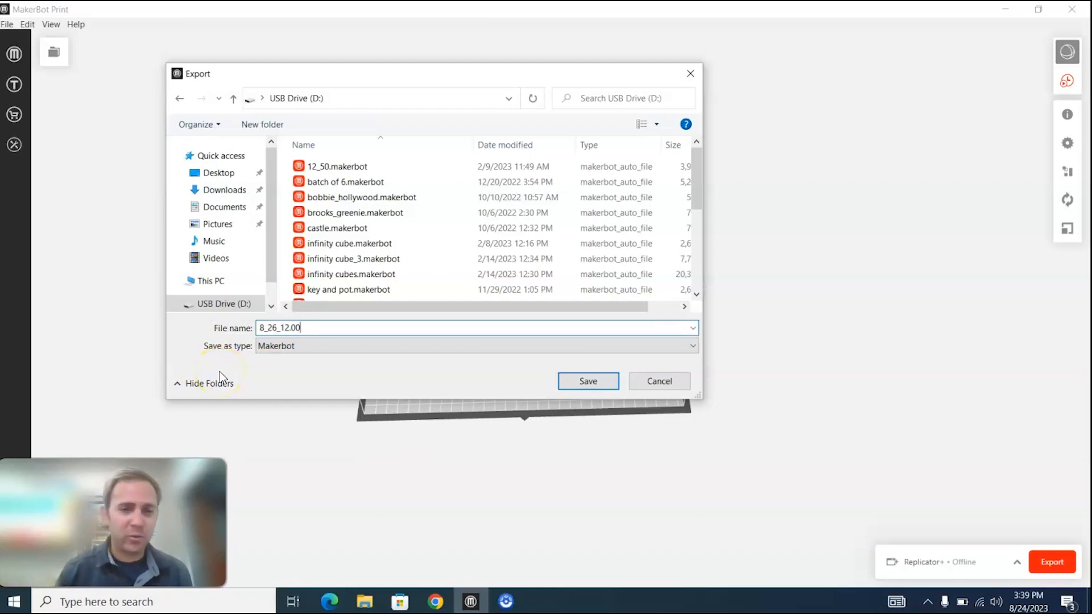
{"action": "left_click", "coordinate": [587, 381]}
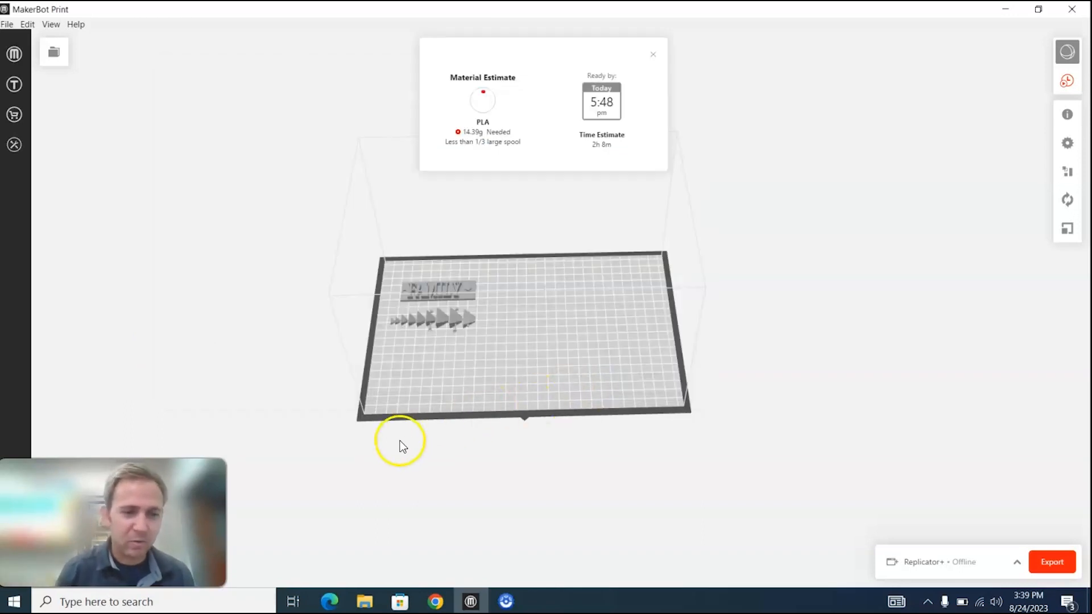
{"action": "mouse_move", "coordinate": [373, 364]}
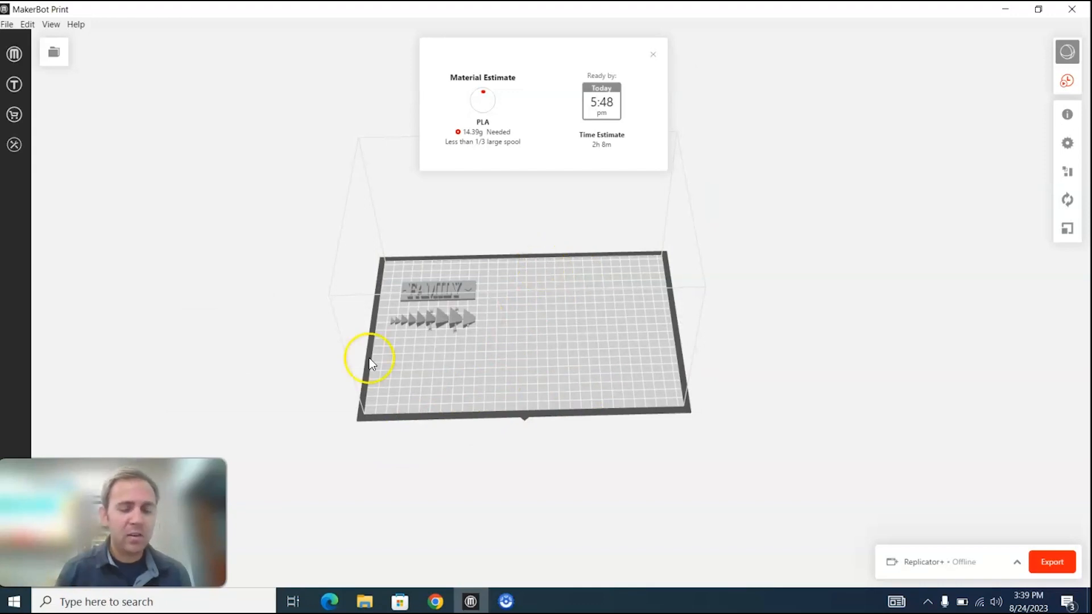
Step: Review the PLA amount and print-time estimate, then dismiss the Material Estimate popup
{"action": "left_click", "coordinate": [1052, 562]}
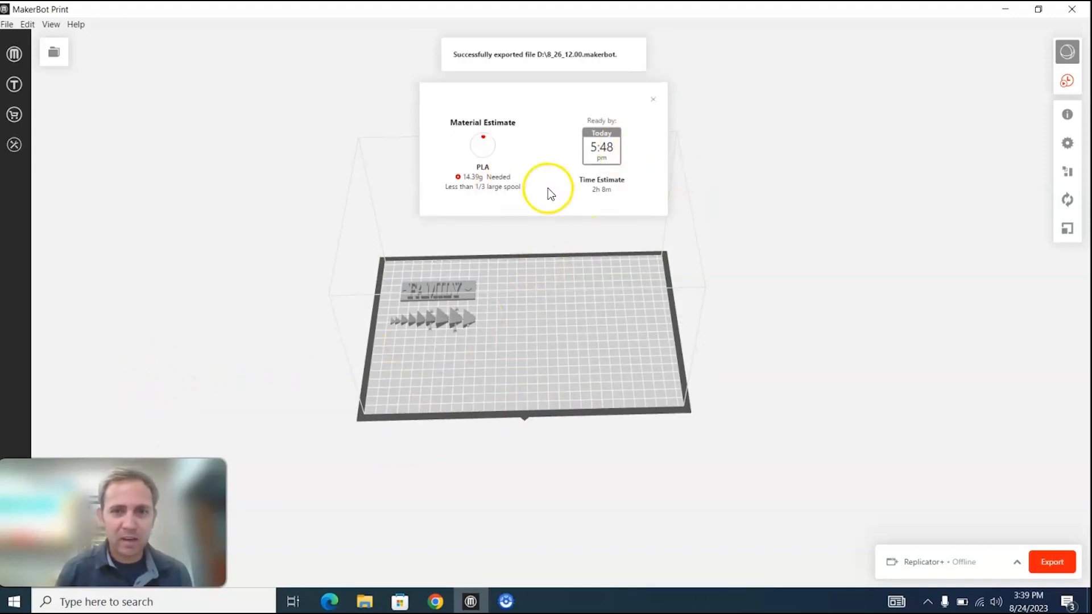
{"action": "mouse_move", "coordinate": [490, 199]}
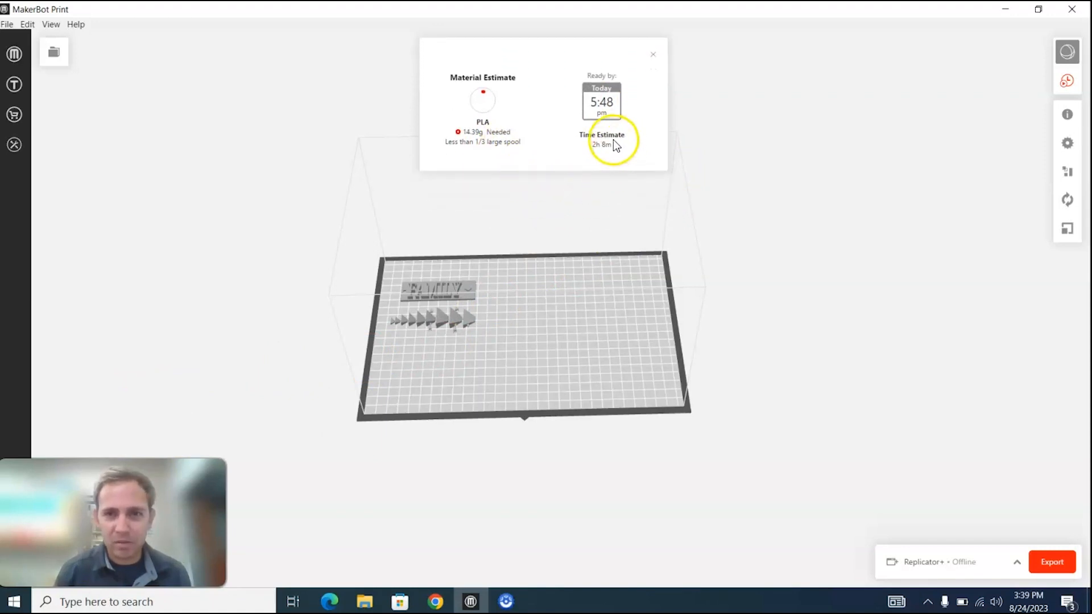
{"action": "left_click", "coordinate": [653, 54]}
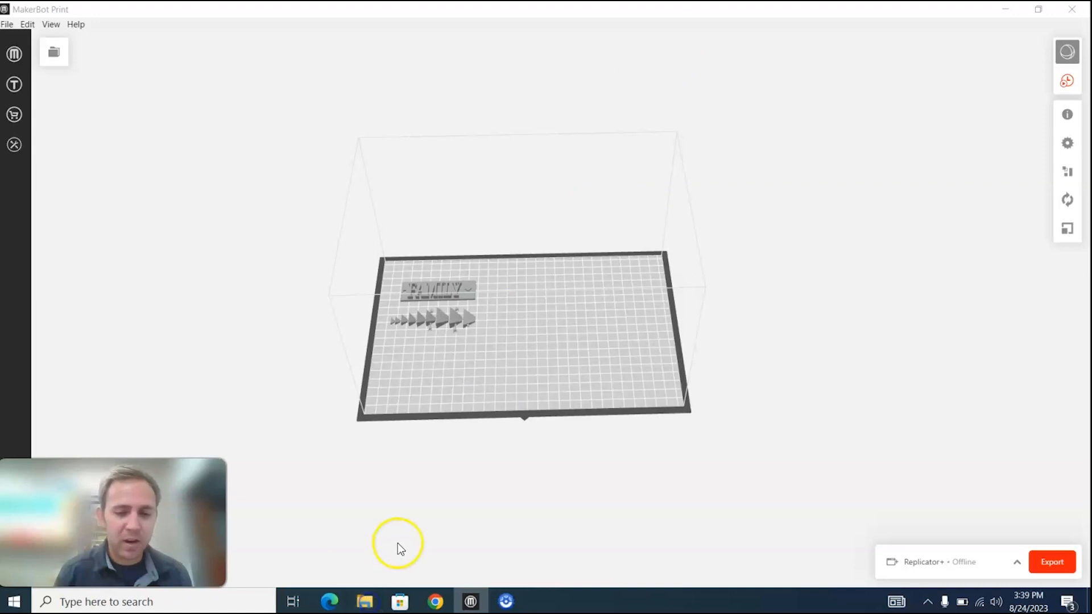
Step: Verify 8_26_12.00.makerbot is on USB Drive (D:) and eject the drive
{"action": "left_click", "coordinate": [364, 600]}
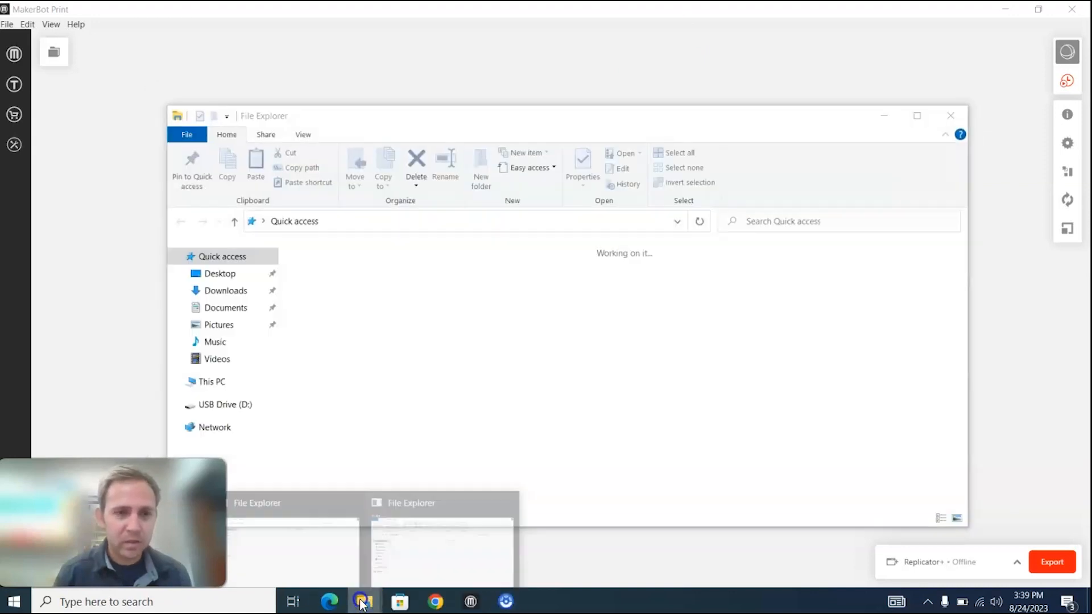
{"action": "right_click", "coordinate": [223, 405]}
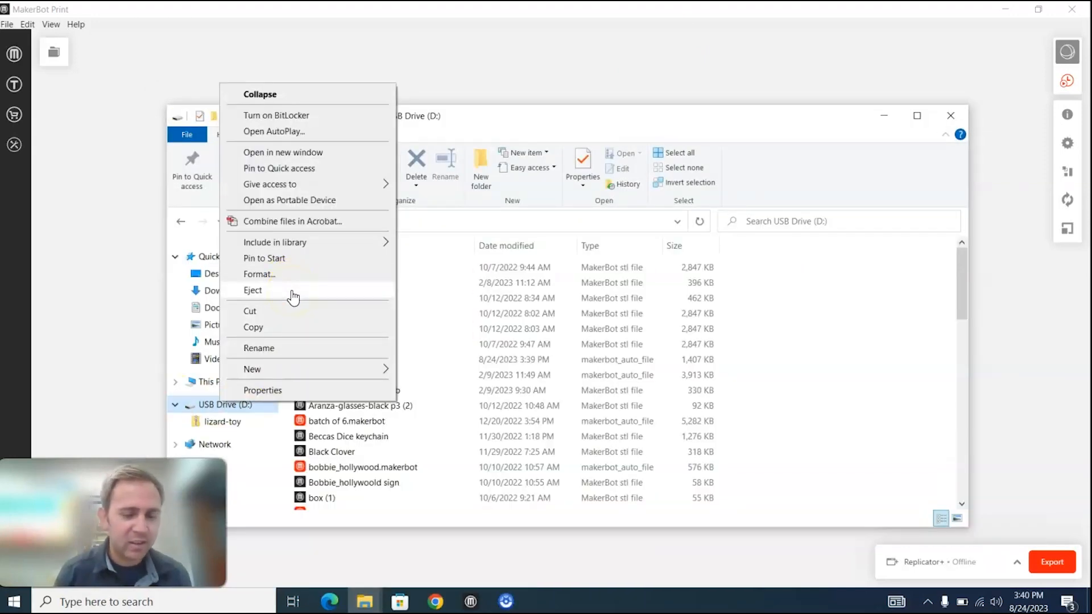
{"action": "left_click", "coordinate": [225, 405]}
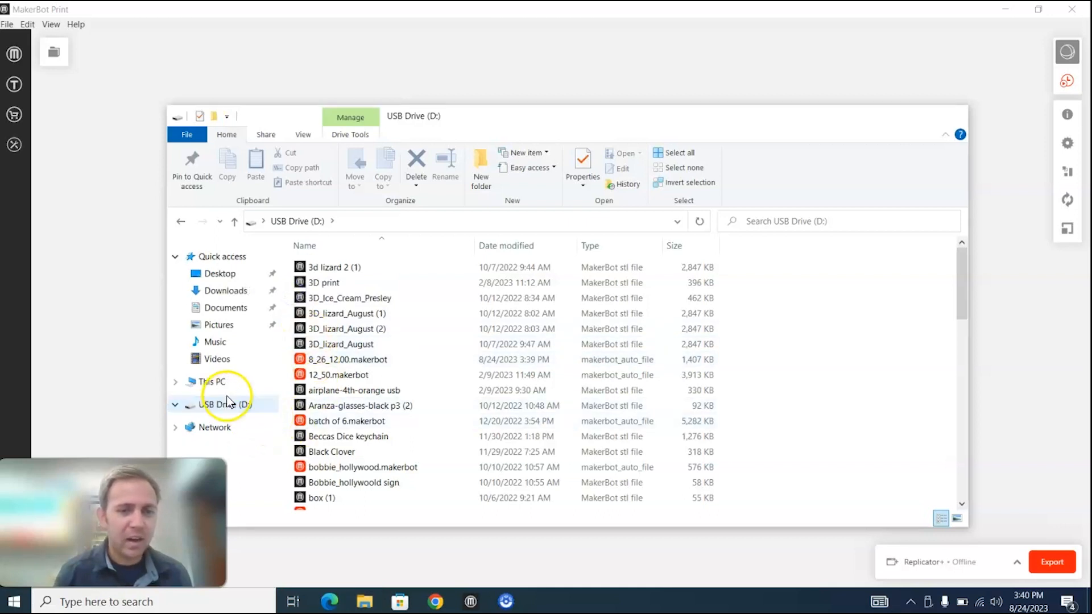